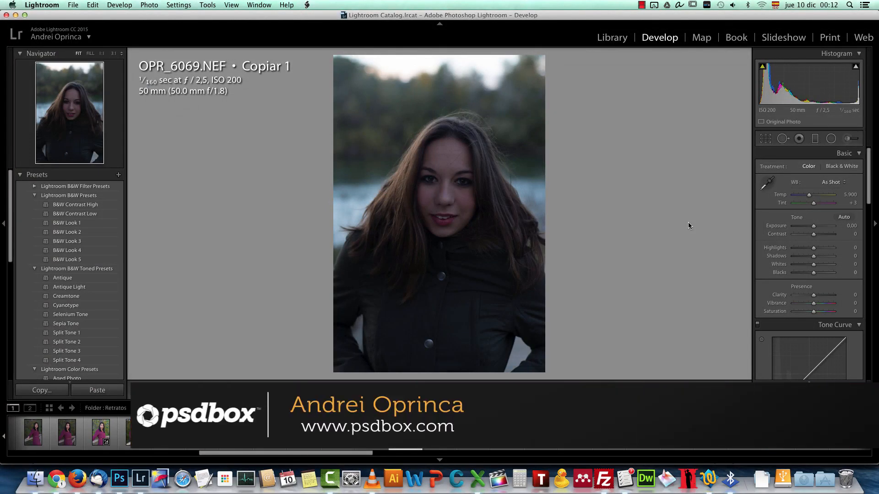
pyautogui.moveTo(572, 294)
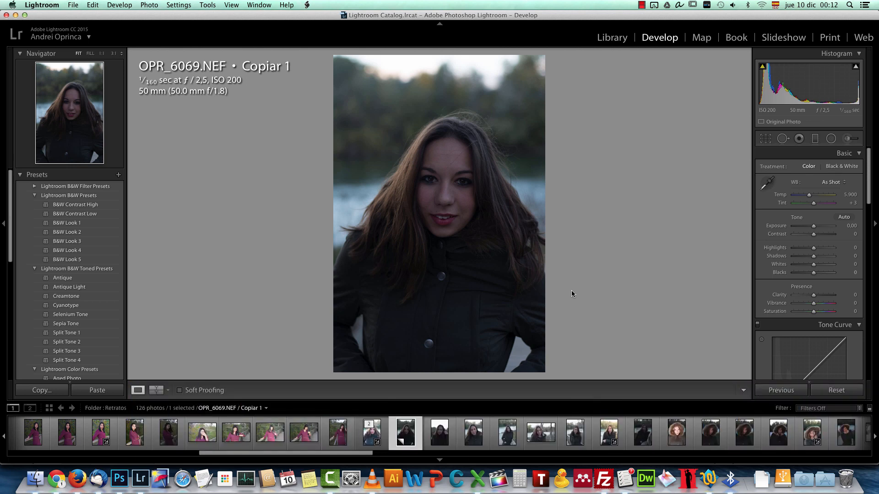
pyautogui.moveTo(525, 194)
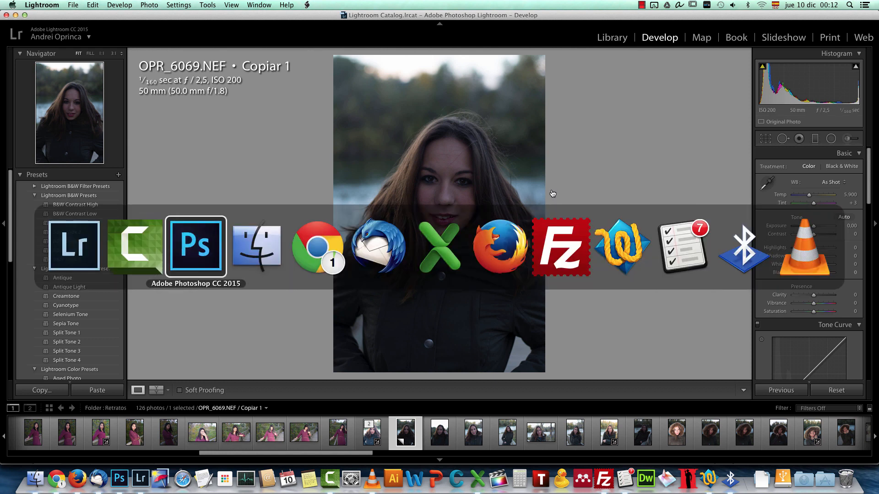
# Step: Bring Photoshop forward to view the finished Portrait-Snow-Effect.psd snow portrait
pyautogui.click(195, 245)
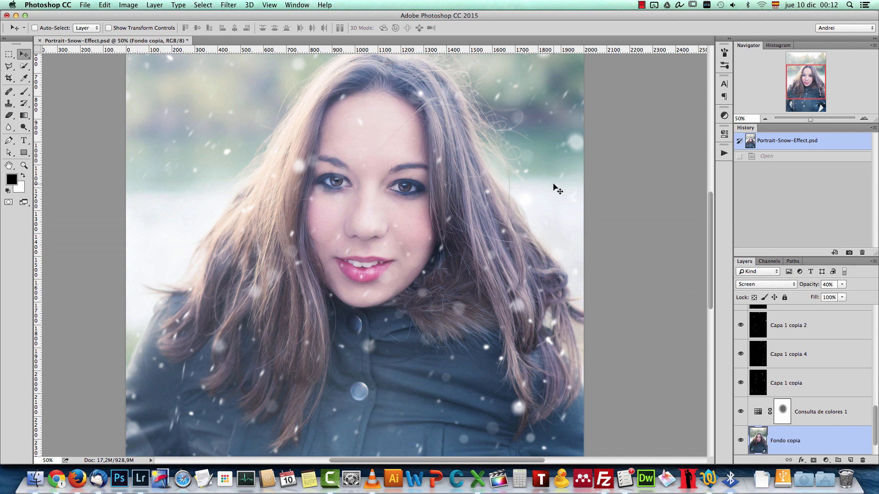
pyautogui.moveTo(559, 146)
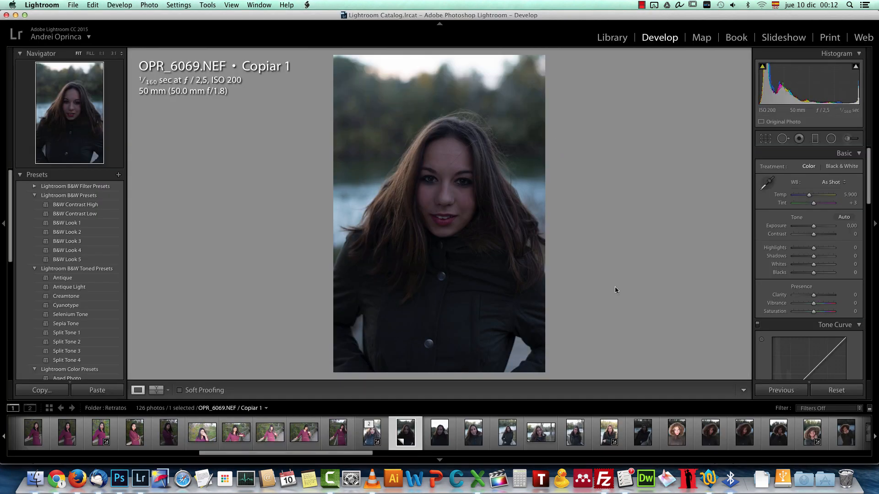
pyautogui.click(371, 432)
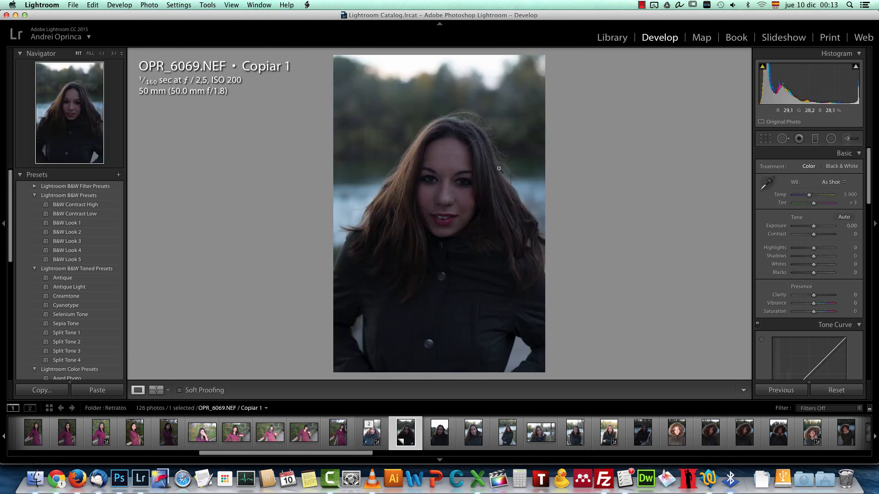
pyautogui.moveTo(641, 178)
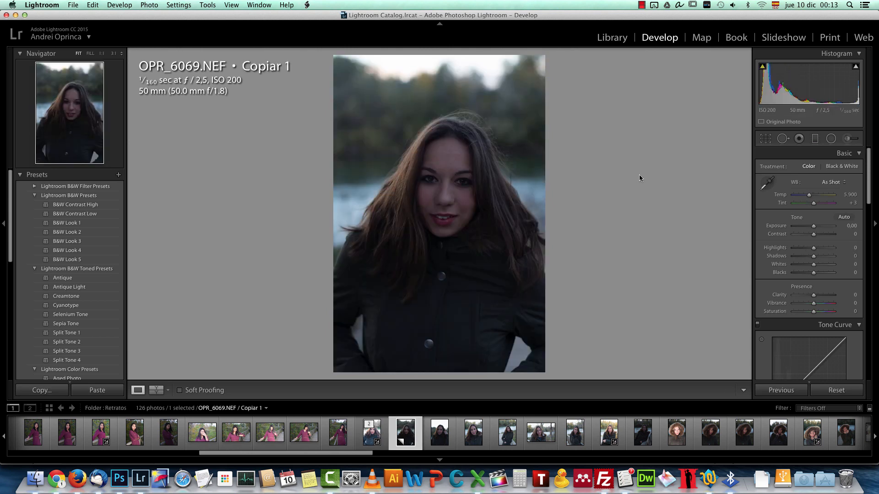
pyautogui.moveTo(544, 95)
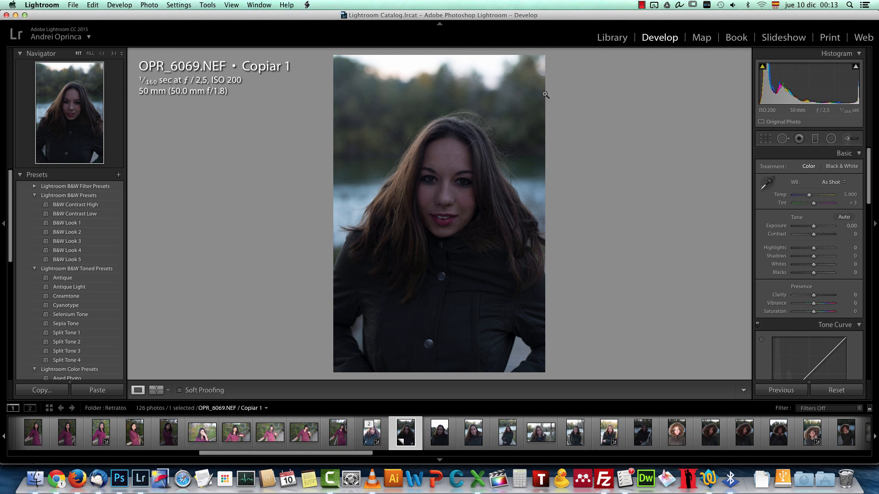
pyautogui.moveTo(587, 299)
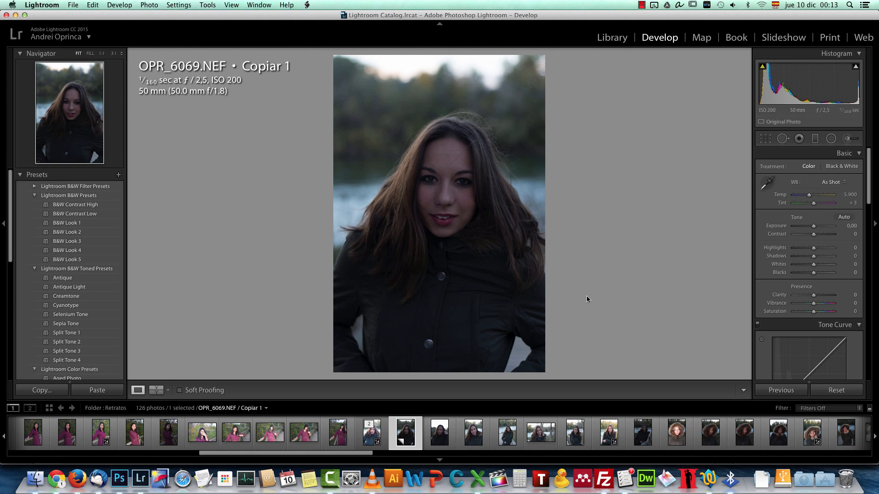
pyautogui.moveTo(488, 173)
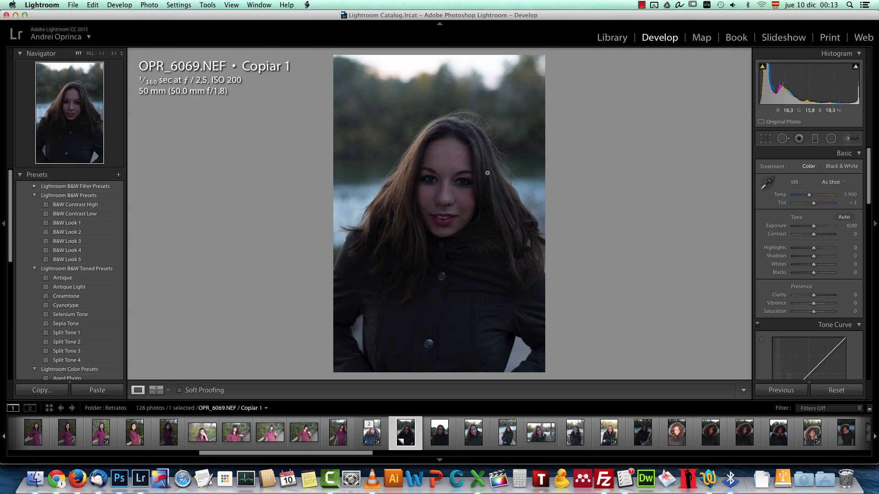
pyautogui.moveTo(432, 211)
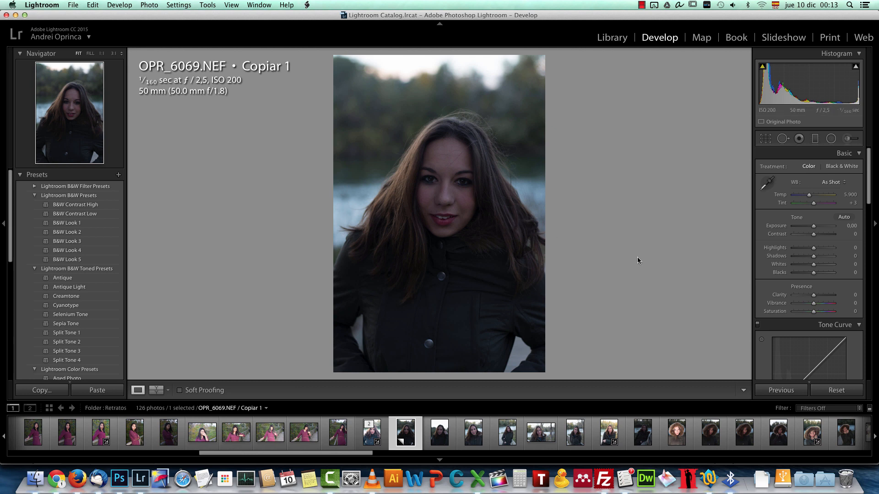
pyautogui.moveTo(743, 233)
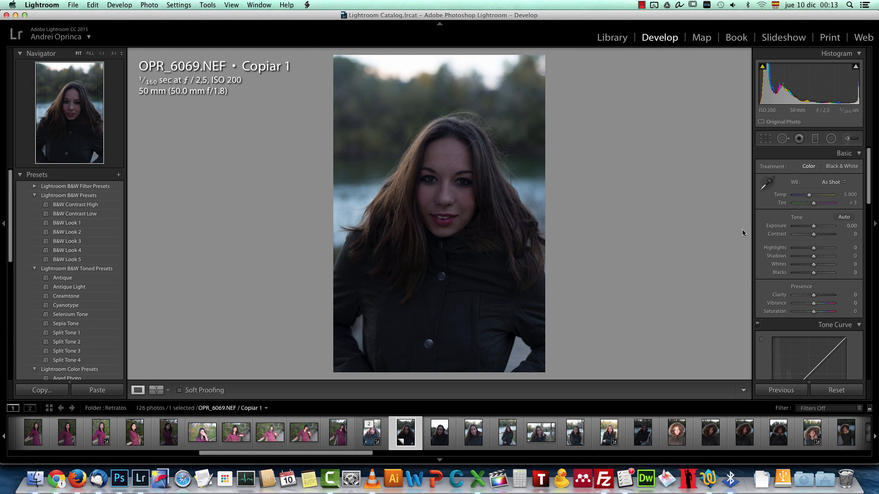
pyautogui.moveTo(636, 272)
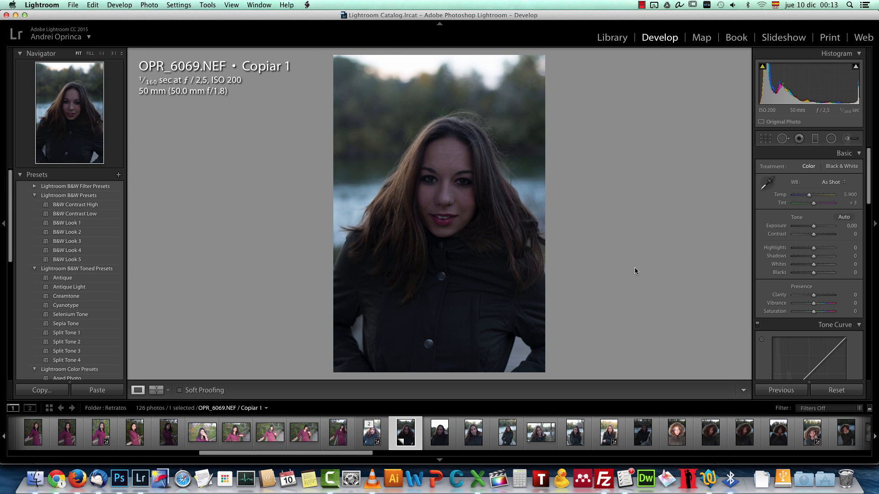
pyautogui.moveTo(571, 188)
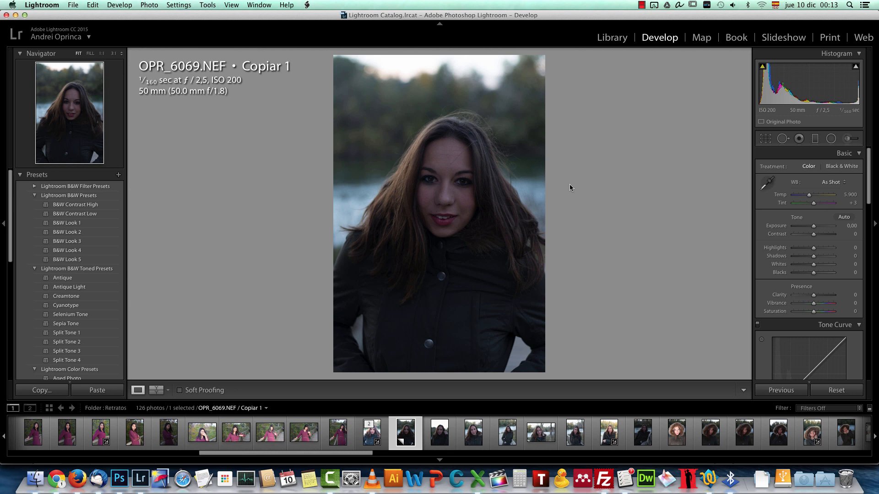
pyautogui.moveTo(770, 230)
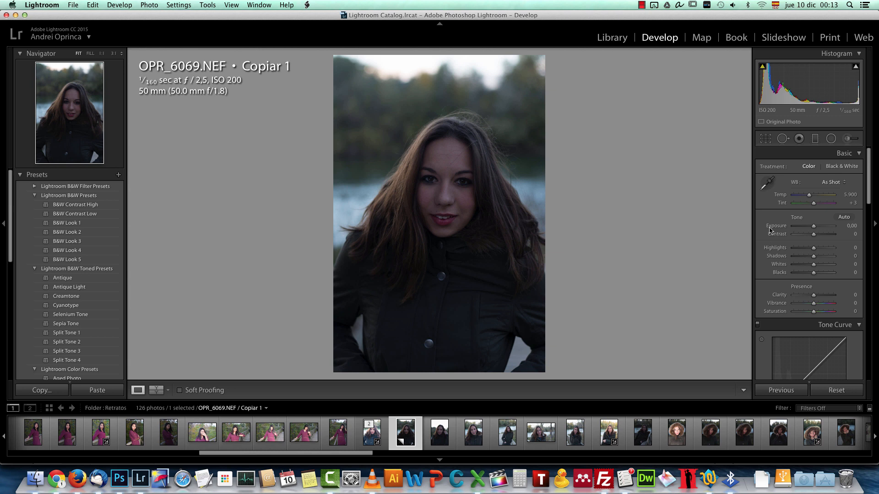
pyautogui.moveTo(118, 478)
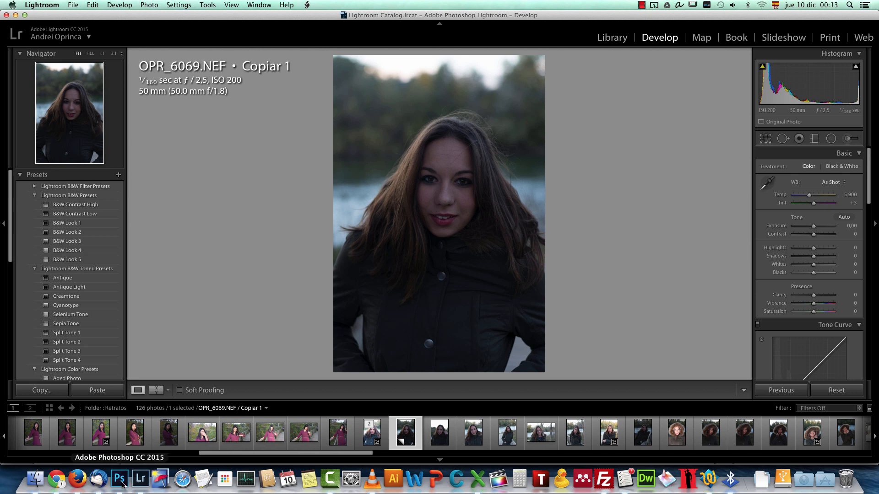
# Step: Open Photoshop's File Handling preferences and reach the Camera Raw Preferences for JPEG handling
pyautogui.click(119, 480)
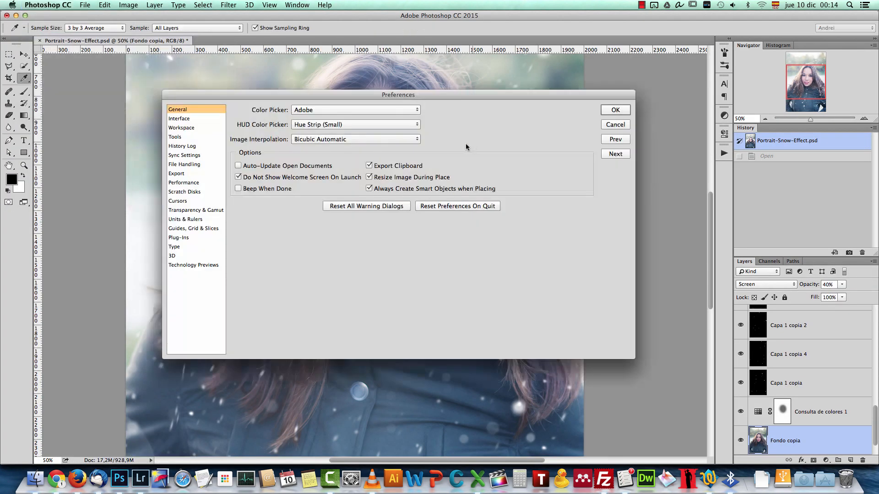
pyautogui.click(185, 164)
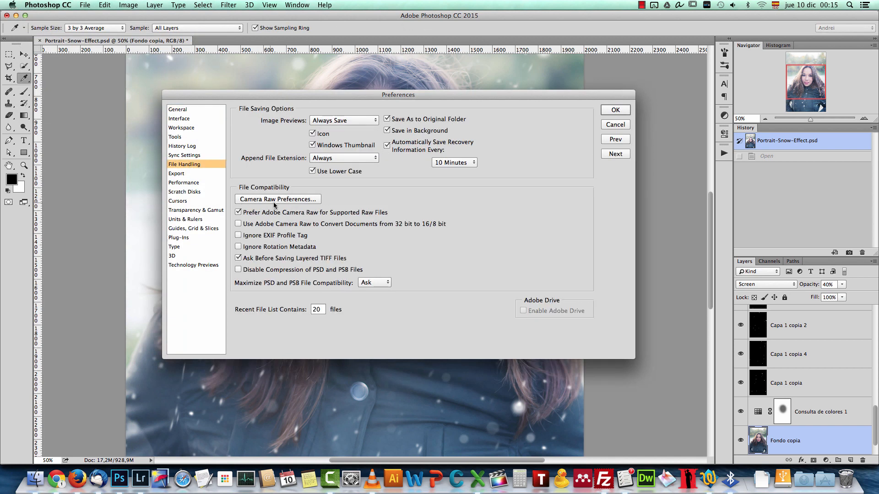
pyautogui.click(277, 199)
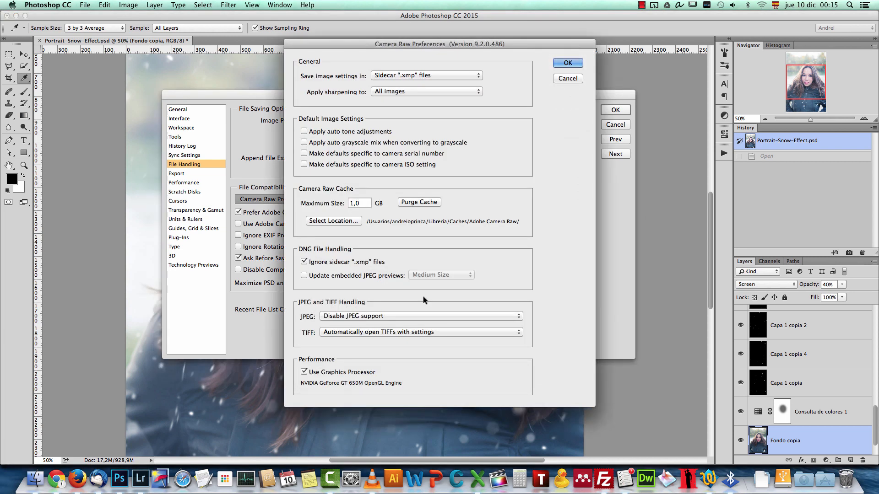
pyautogui.moveTo(471, 321)
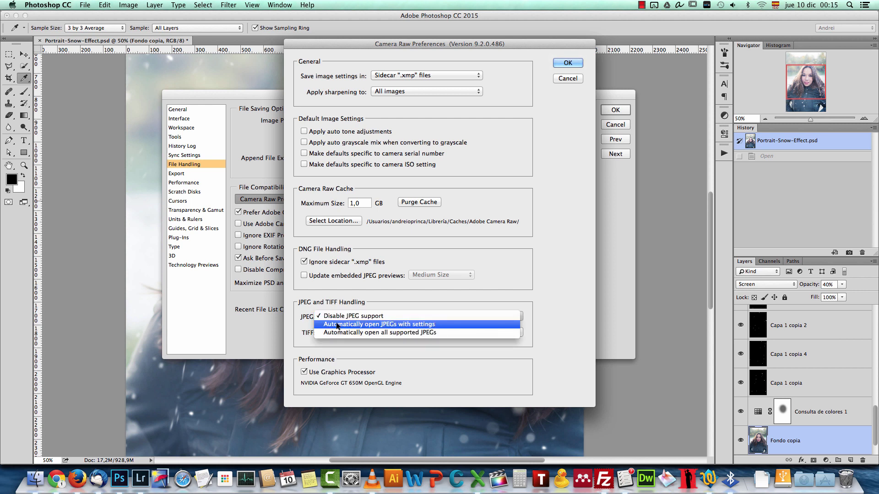
pyautogui.moveTo(397, 332)
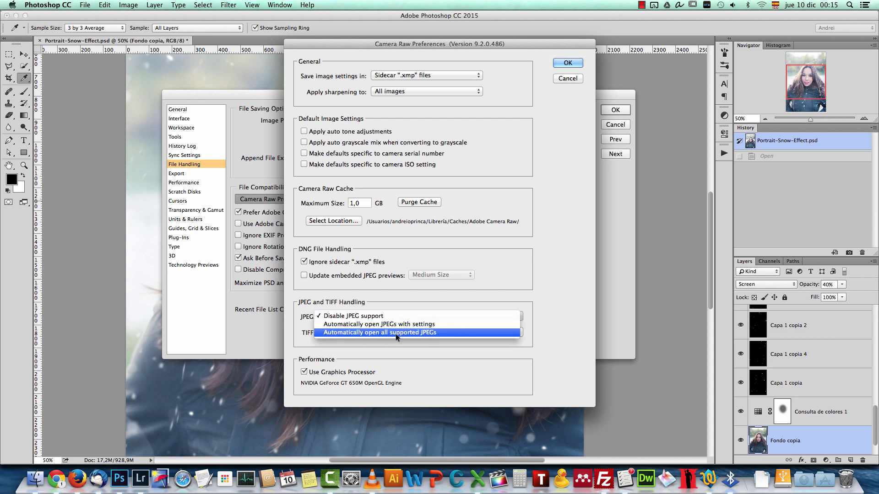
pyautogui.moveTo(416, 335)
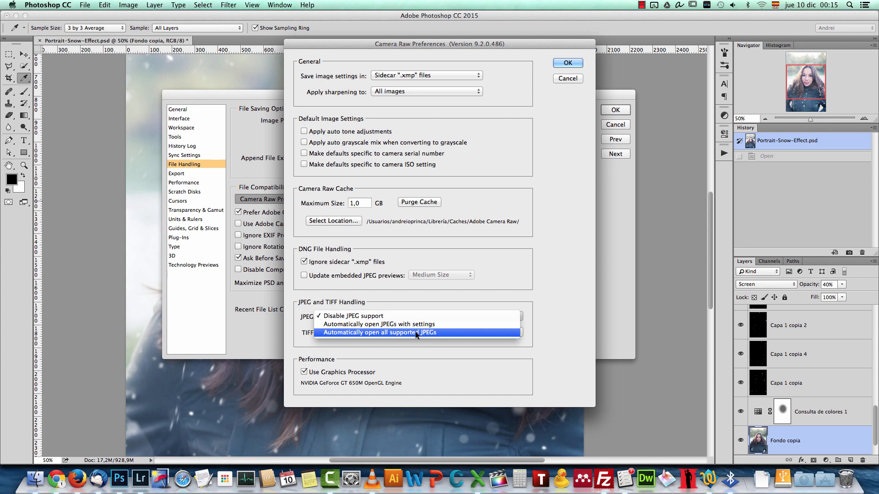
pyautogui.moveTo(502, 301)
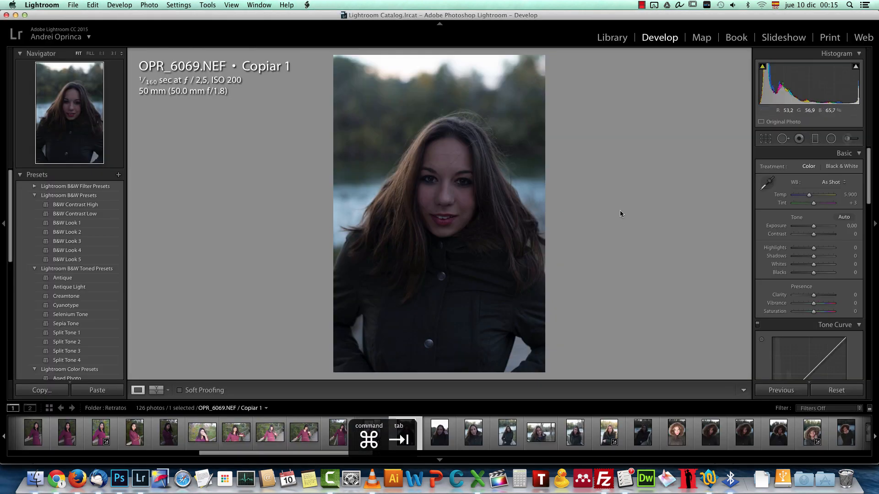
pyautogui.moveTo(617, 268)
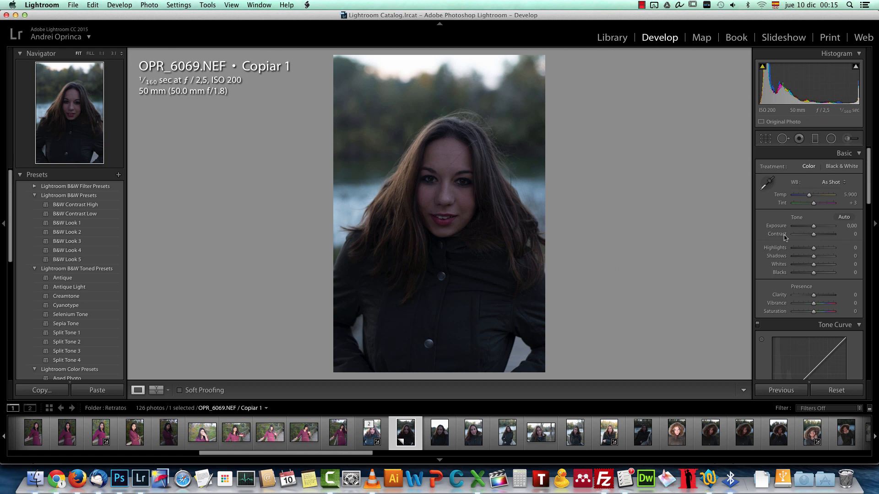
pyautogui.moveTo(759, 181)
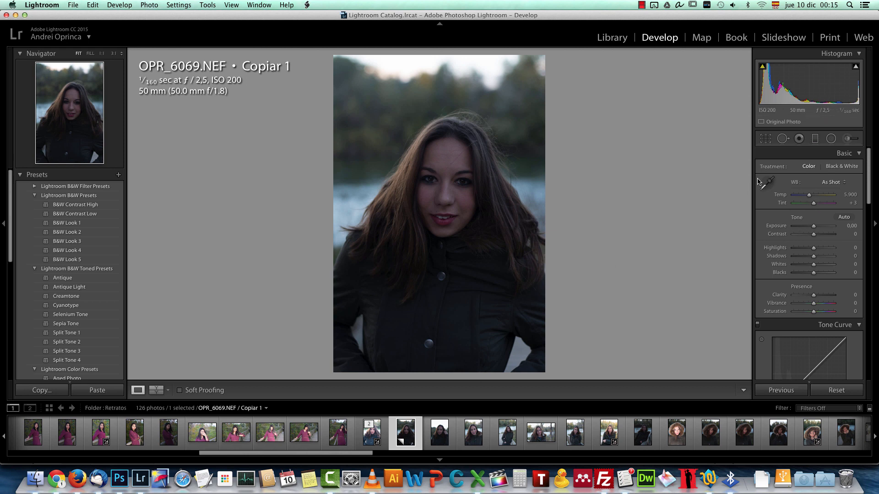
pyautogui.moveTo(792, 258)
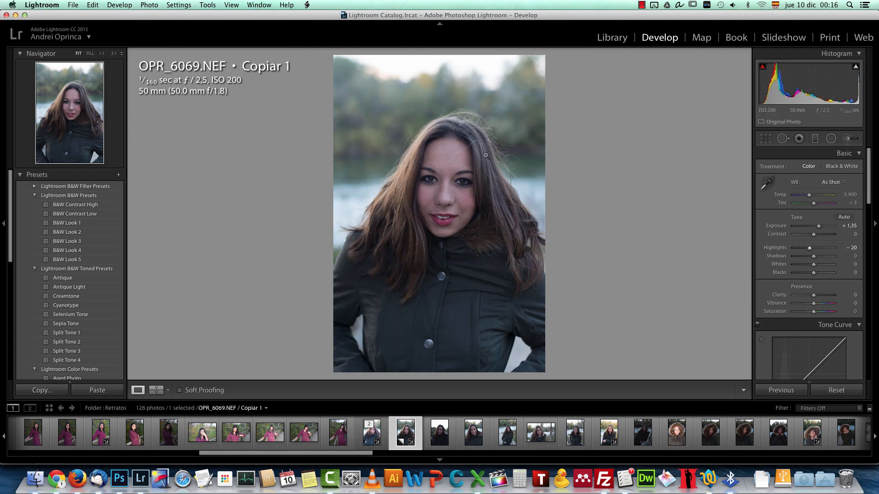
pyautogui.moveTo(813, 273)
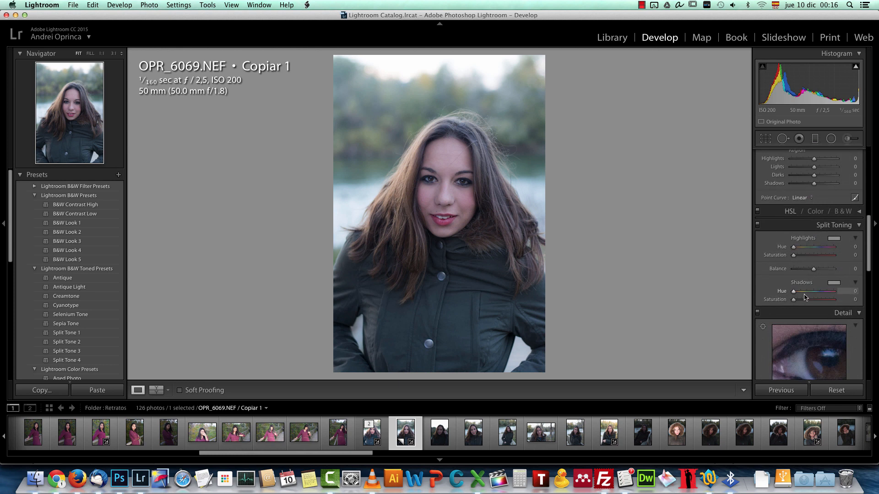
# Step: Scroll the Develop panels down to Split Toning to set the highlight and shadow tints
pyautogui.scroll(-3)
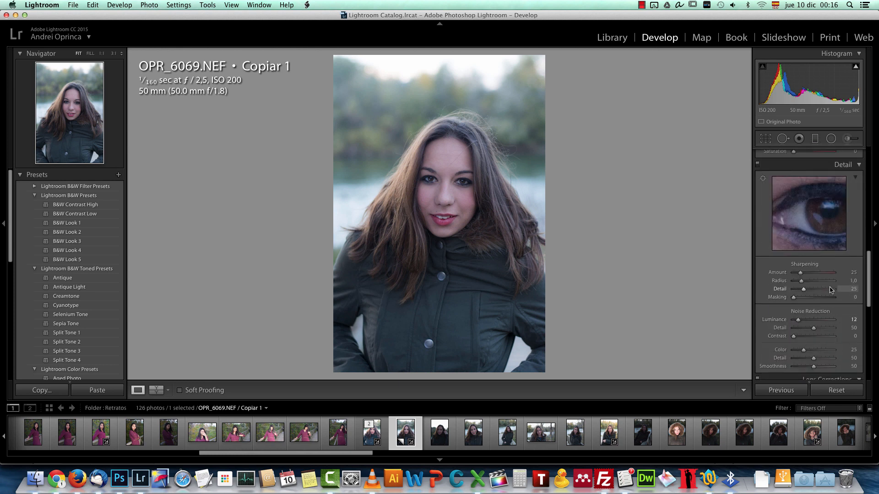
pyautogui.scroll(-3)
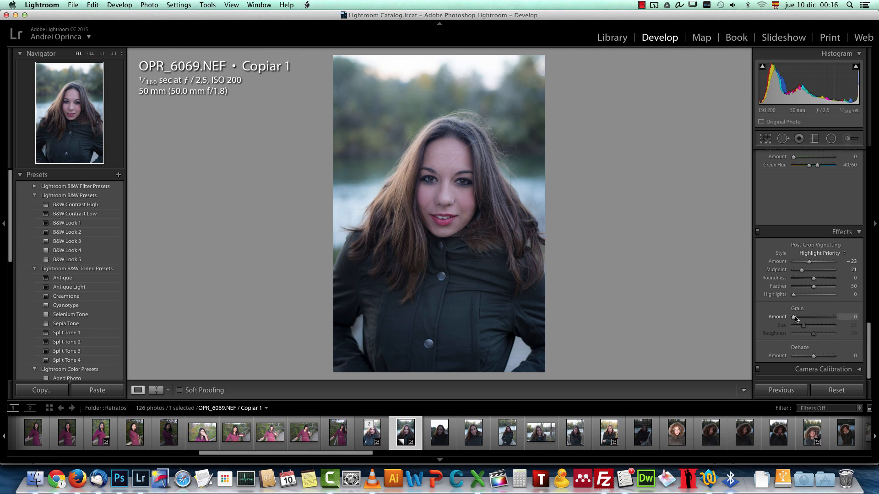
pyautogui.moveTo(795, 294)
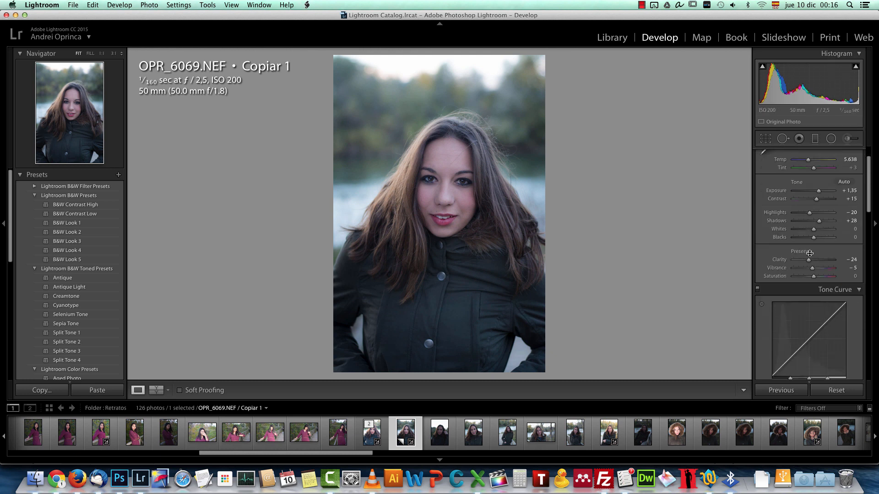
pyautogui.scroll(-3)
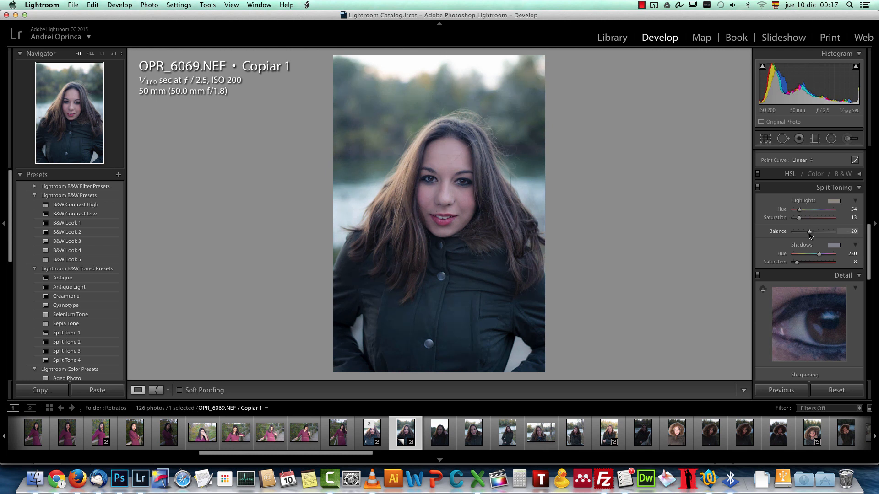
pyautogui.moveTo(560, 259)
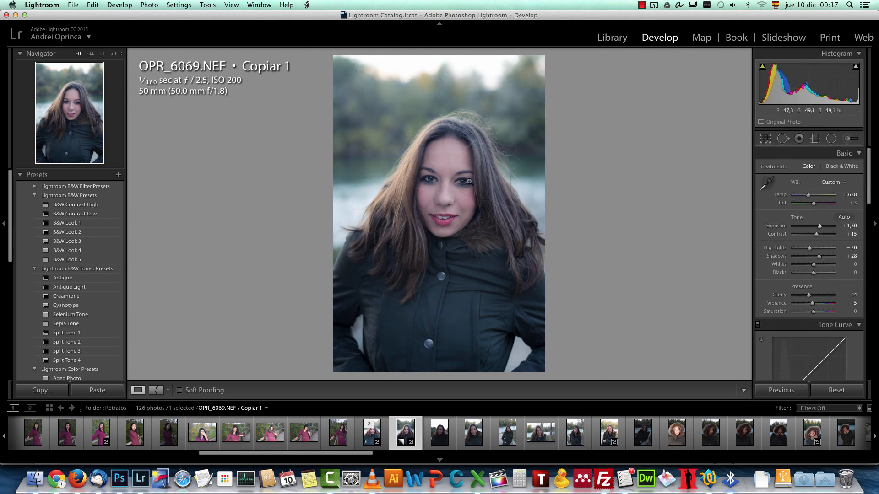
pyautogui.moveTo(490, 170)
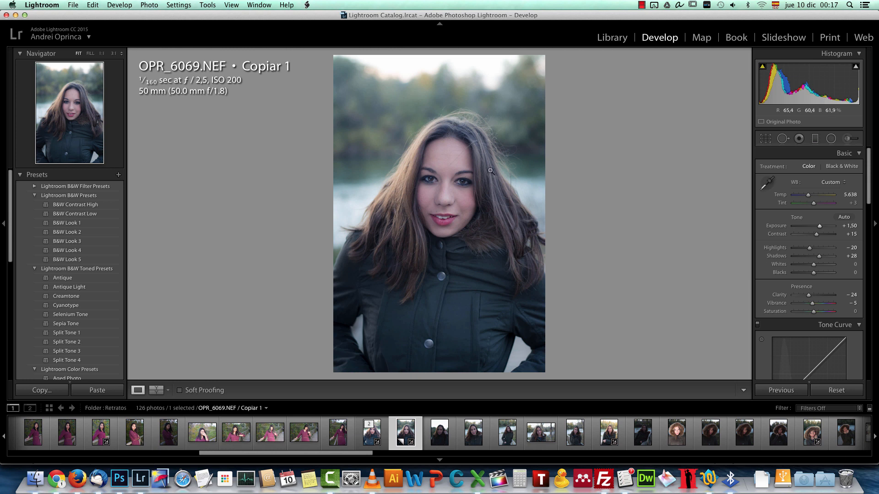
# Step: Send the photo to Photoshop CC 2015, suppressing the plug-in warning, and view the opened portrait
pyautogui.rightClick(491, 171)
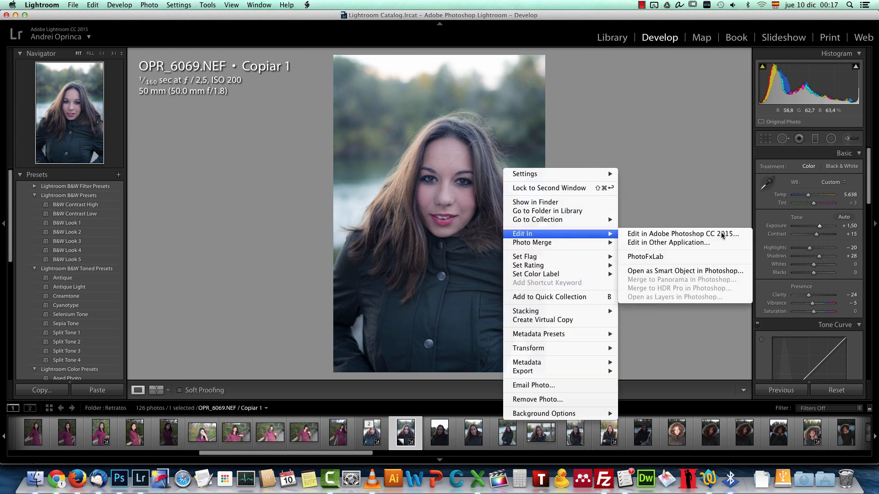
pyautogui.click(678, 234)
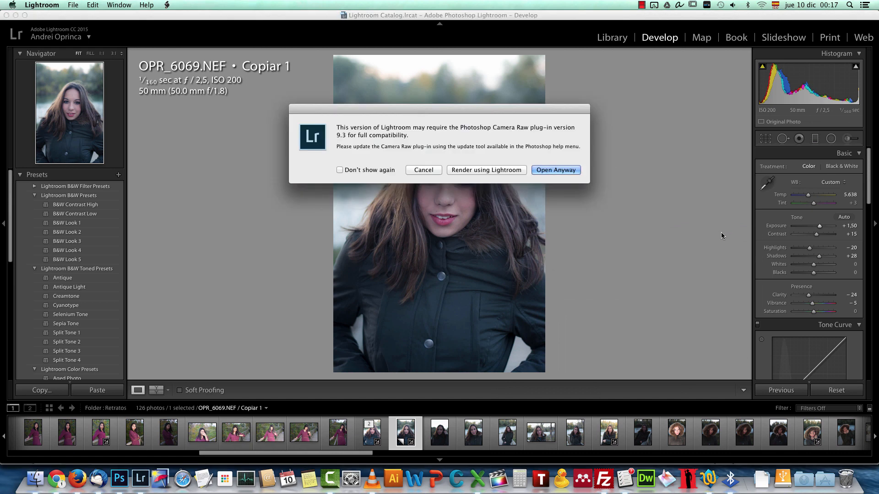
pyautogui.click(340, 170)
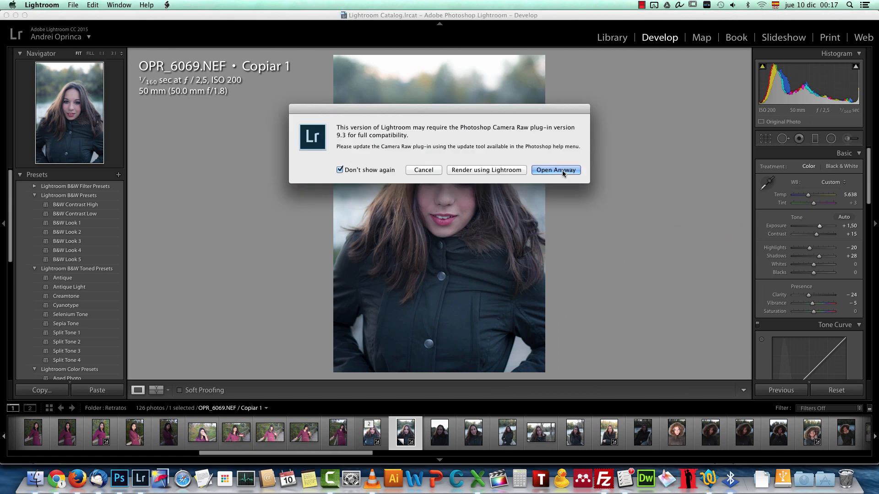
pyautogui.click(556, 169)
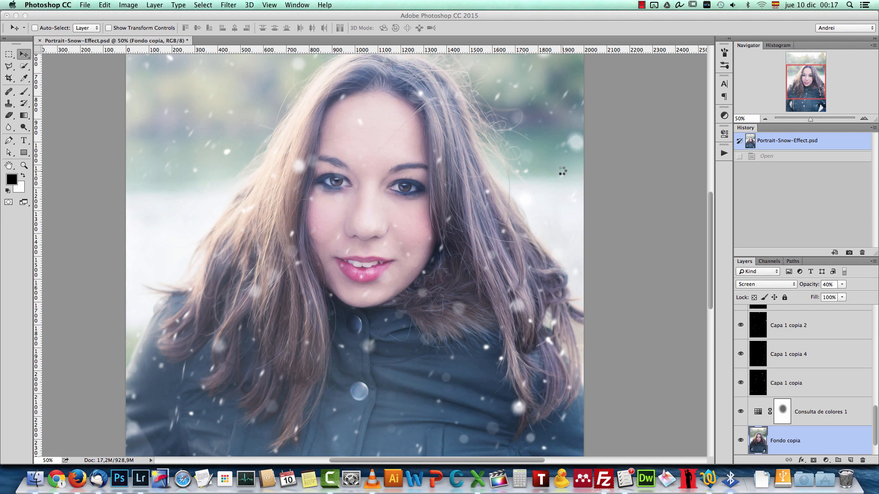
pyautogui.click(245, 40)
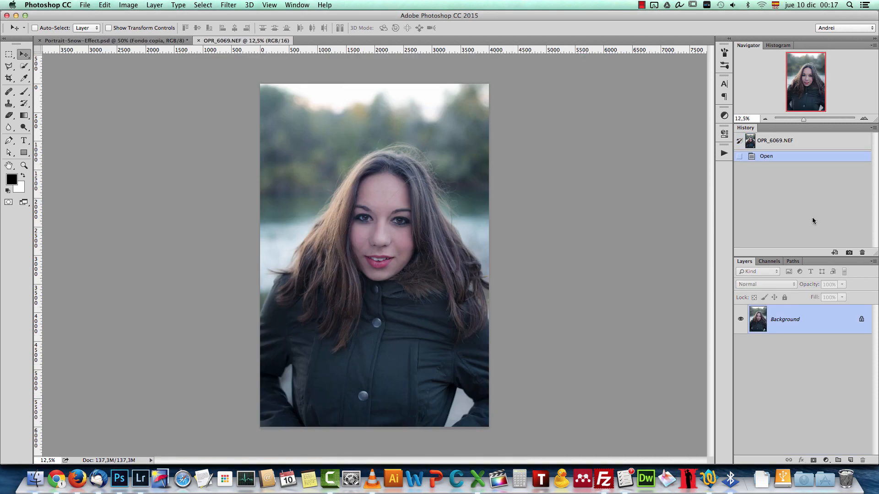
pyautogui.moveTo(573, 265)
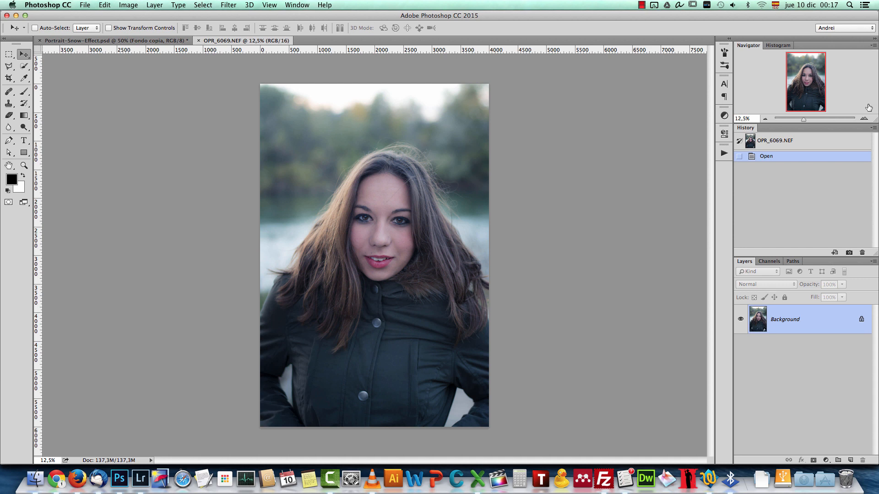
# Step: Copy the Background layer to a new Layer 1 with Cmd+J
pyautogui.press('cmd+j')
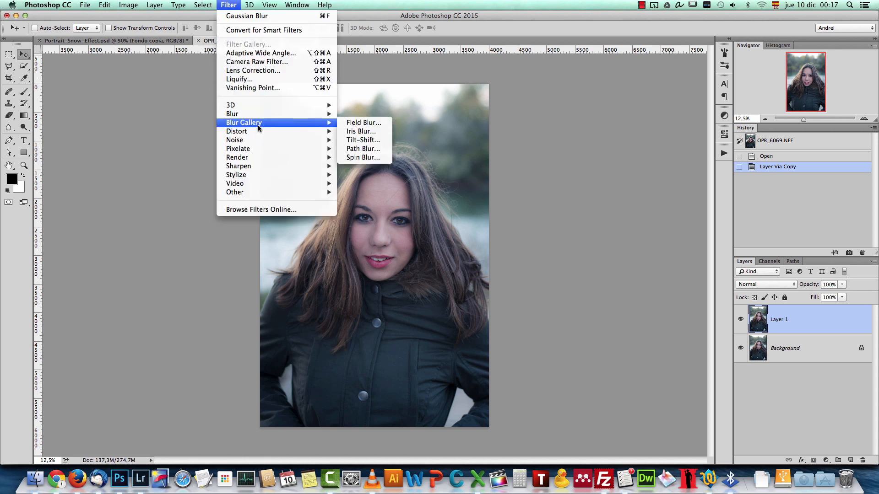
pyautogui.moveTo(343, 124)
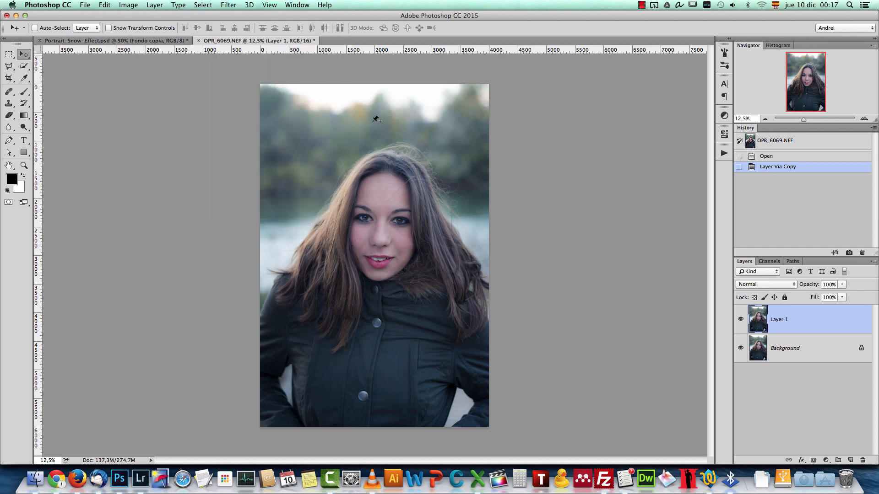
# Step: Apply a 30 px Field Blur to Layer 1
pyautogui.click(228, 4)
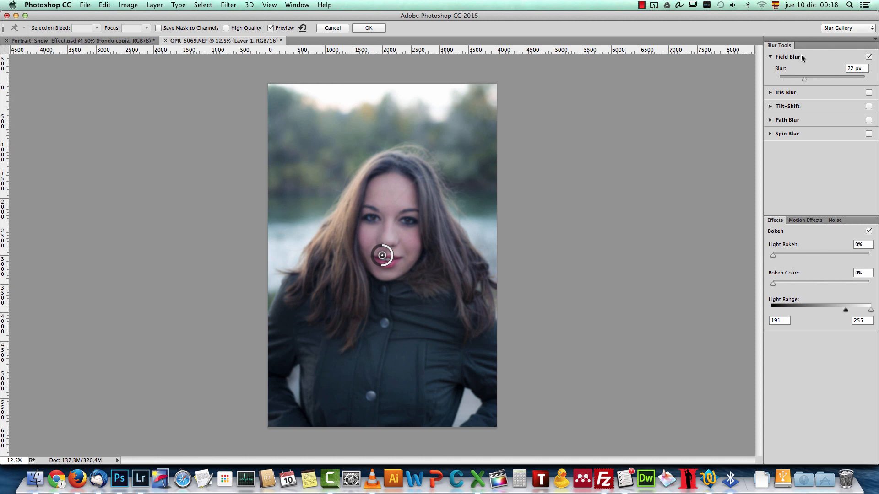
pyautogui.moveTo(383, 269)
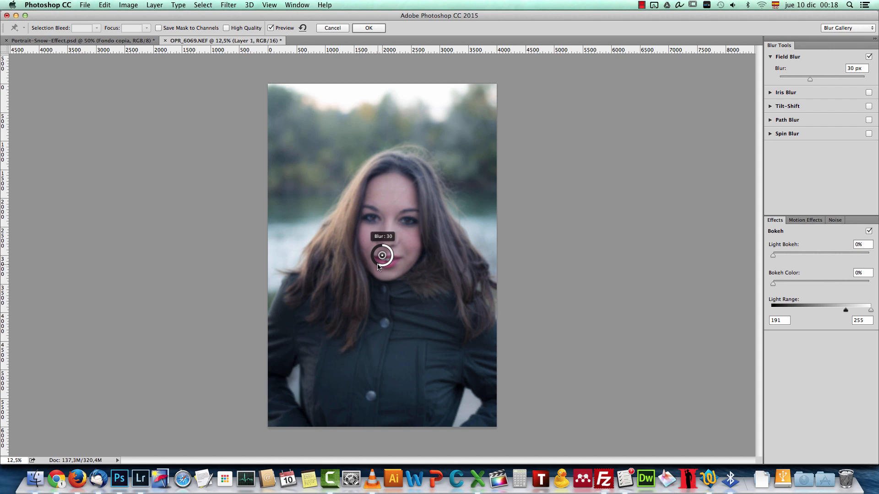
pyautogui.moveTo(695, 232)
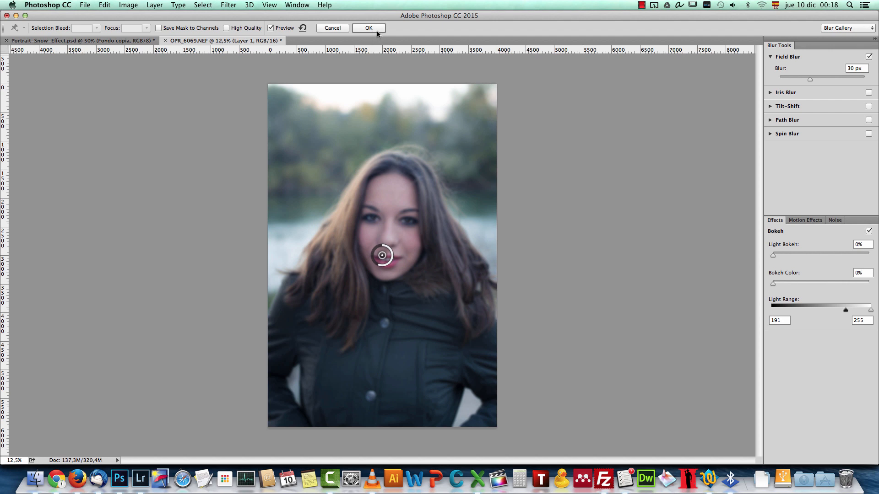
pyautogui.click(368, 28)
pyautogui.write('200')
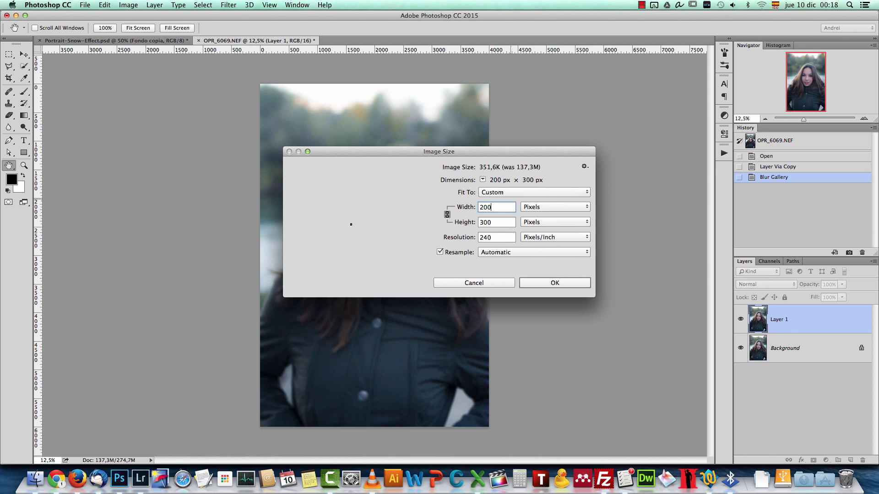
# Step: Resize the portrait document down to 200 × 300 px
pyautogui.click(473, 283)
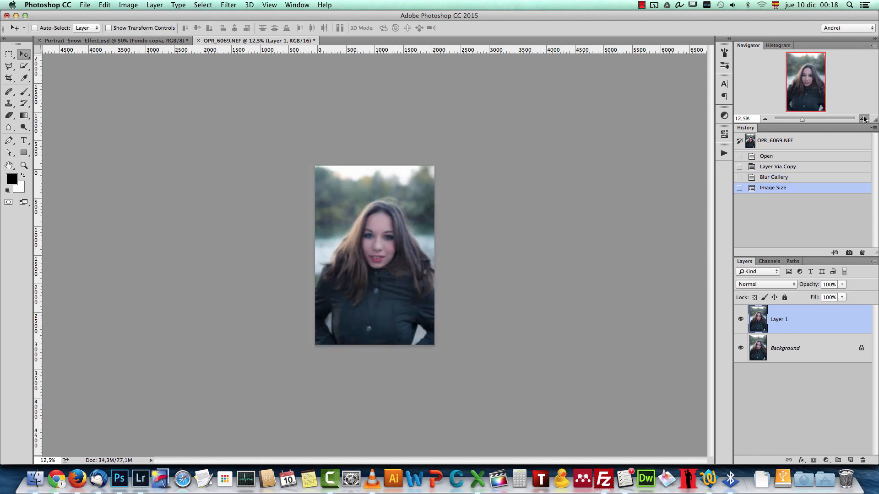
# Step: Zoom in and set Layer 1 to Screen blend mode at 50% opacity
pyautogui.click(864, 118)
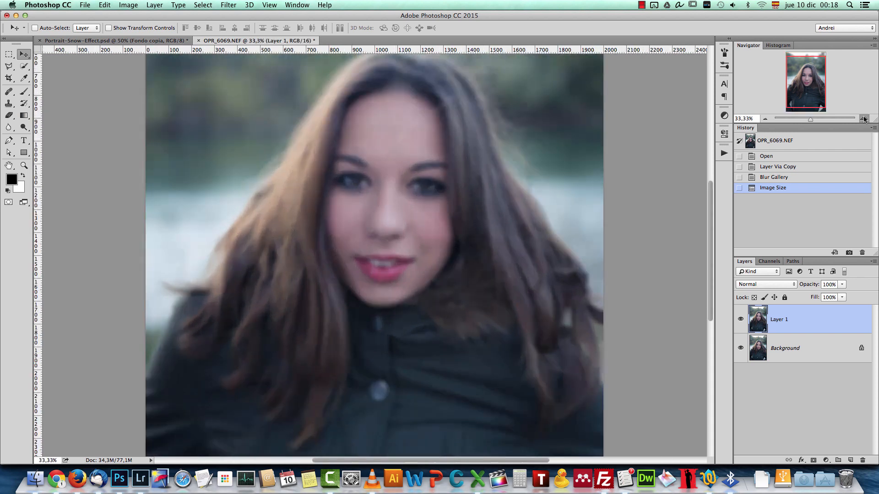
pyautogui.click(864, 118)
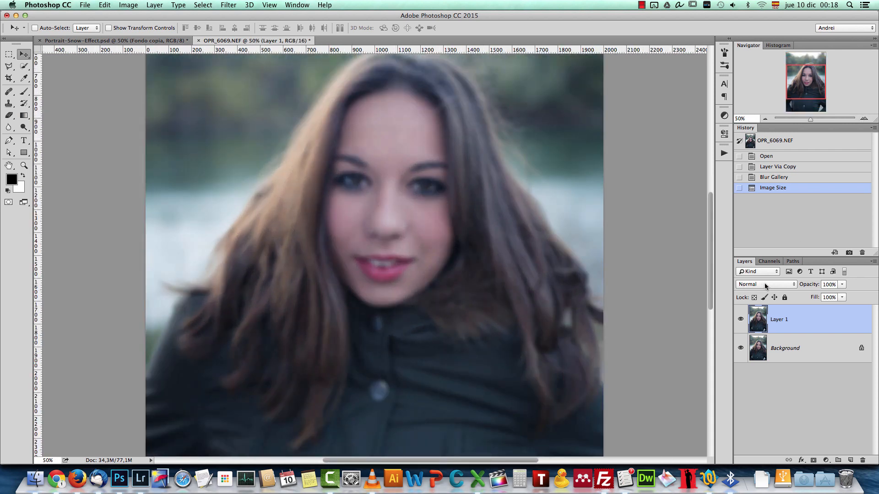
pyautogui.click(765, 284)
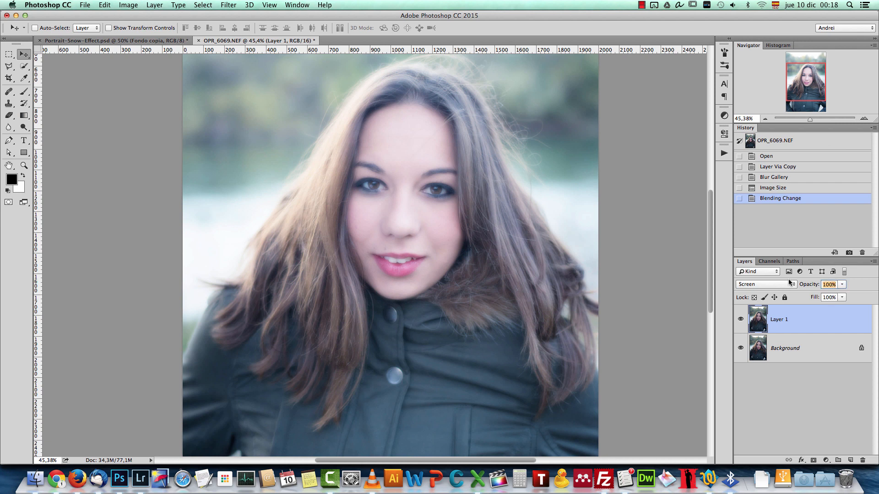
pyautogui.write('50')
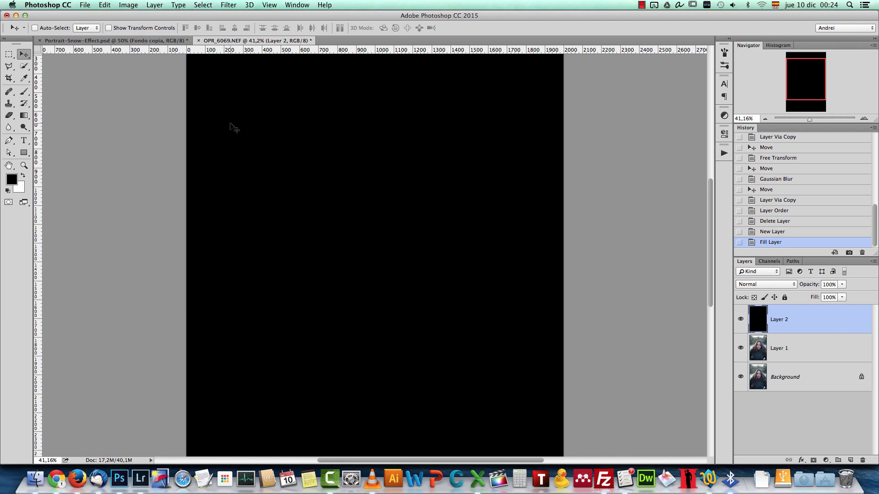
# Step: Add Uniform monochromatic noise at 256.51% amount to the black layer
pyautogui.click(227, 5)
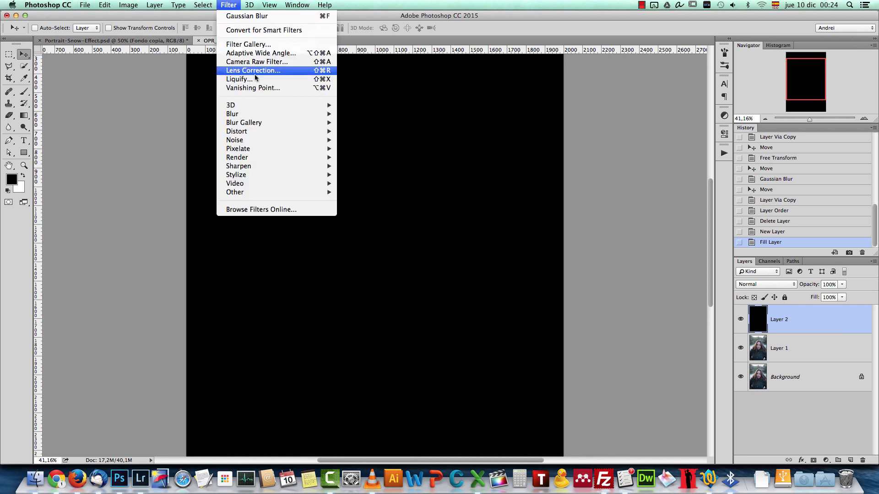
pyautogui.click(235, 140)
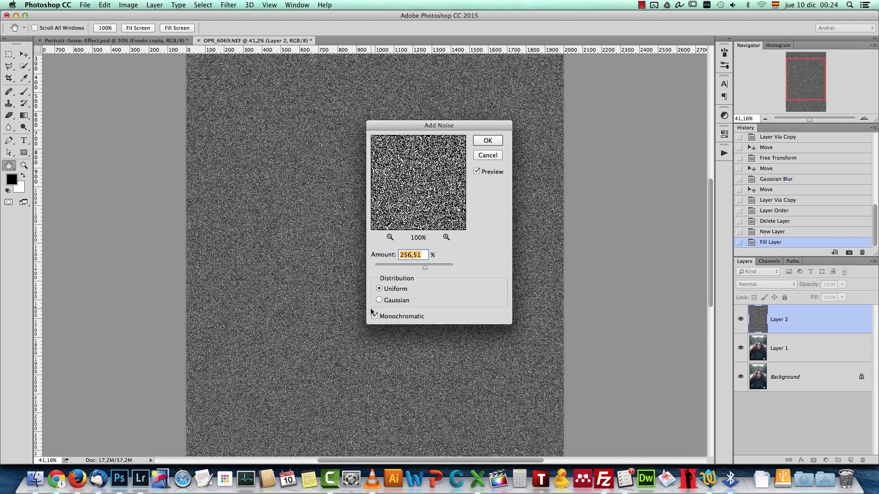
pyautogui.click(487, 140)
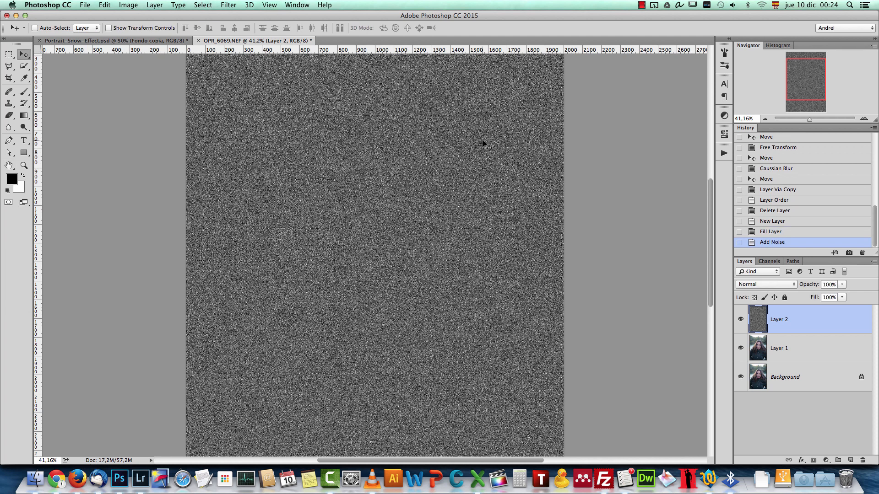
pyautogui.moveTo(224, 16)
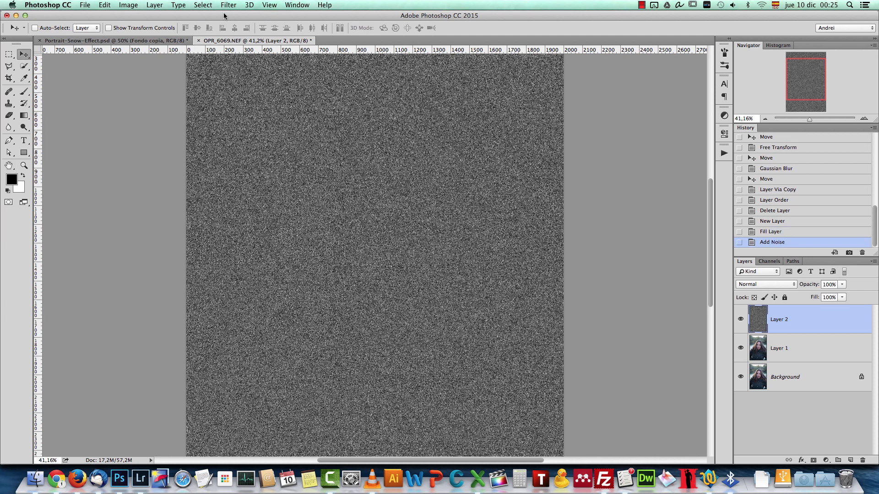
# Step: Confirm the image is 8 Bits/Channel RGB, then return to the Filter menu
pyautogui.click(228, 4)
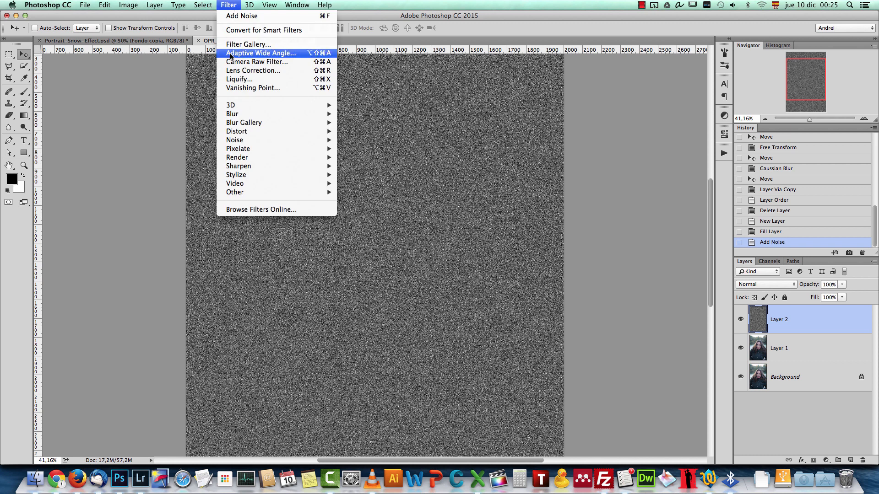
pyautogui.click(128, 4)
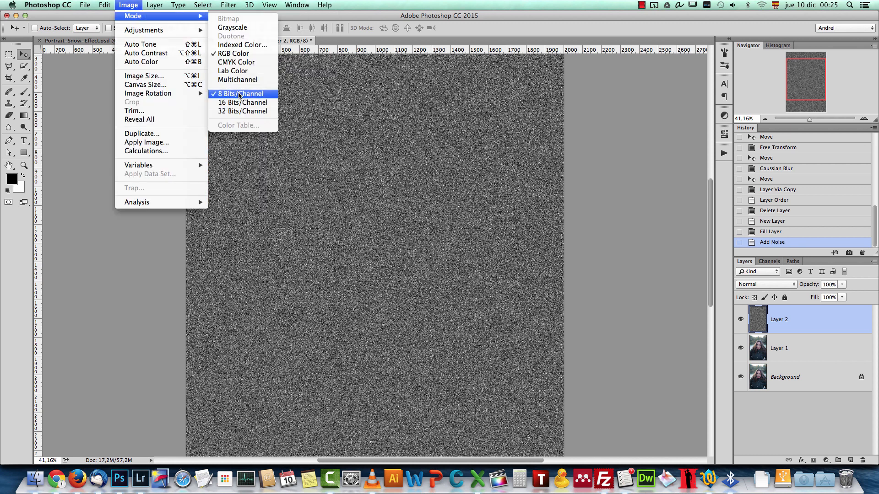
pyautogui.click(228, 5)
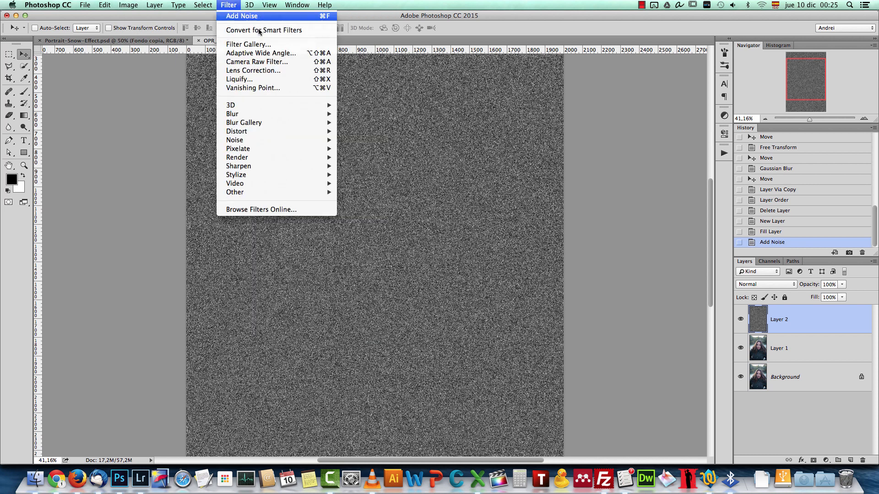
pyautogui.moveTo(247, 45)
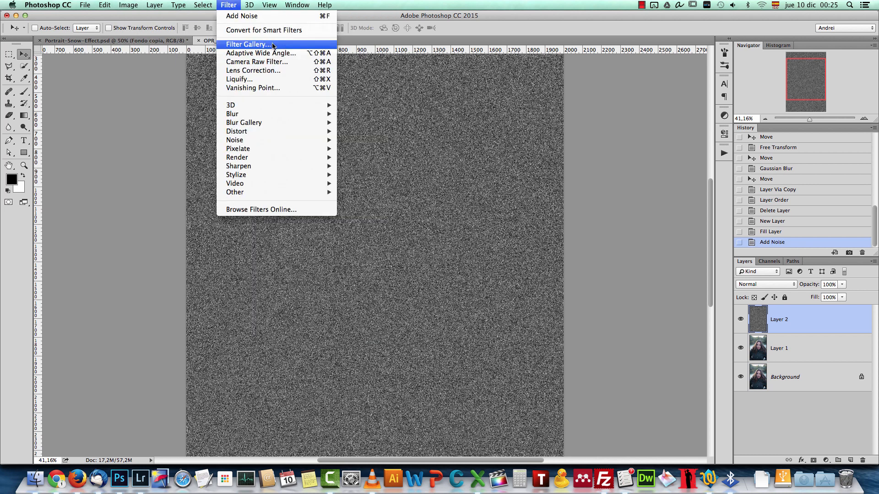
# Step: Apply two stacked Dry Brush effects, brush size about 7, to the noise layer
pyautogui.click(246, 44)
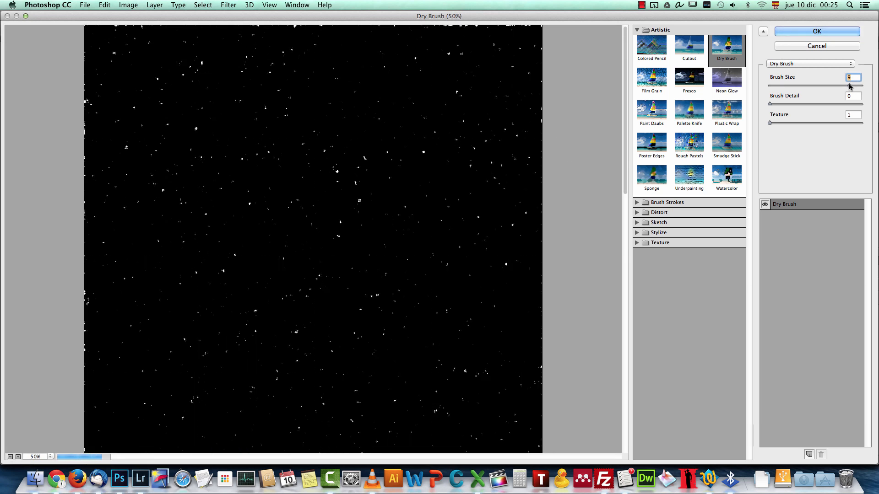
pyautogui.moveTo(561, 92)
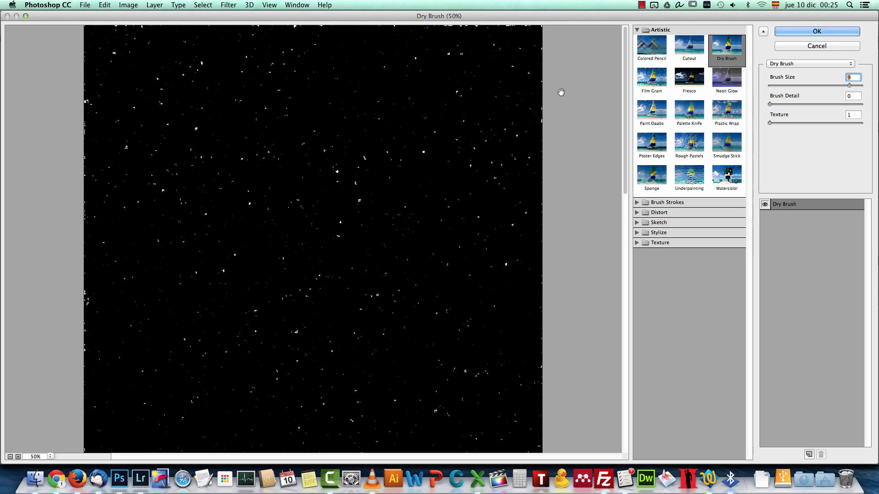
pyautogui.moveTo(372, 138)
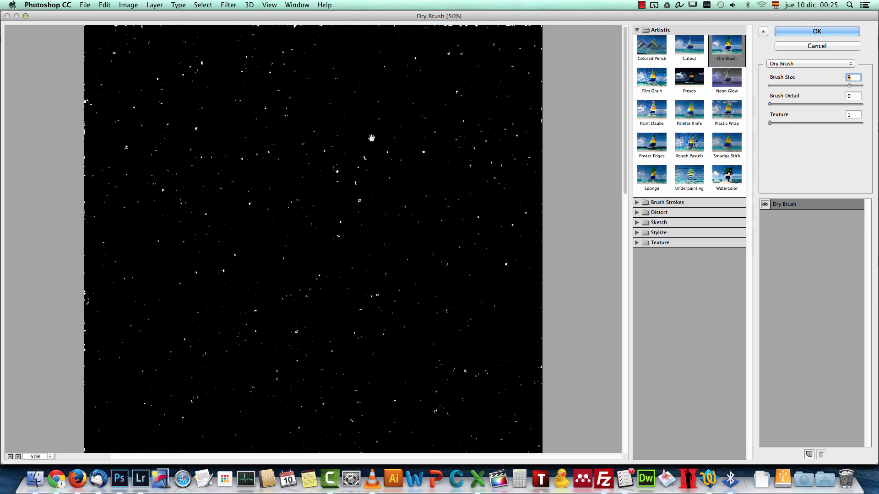
pyautogui.moveTo(330, 167)
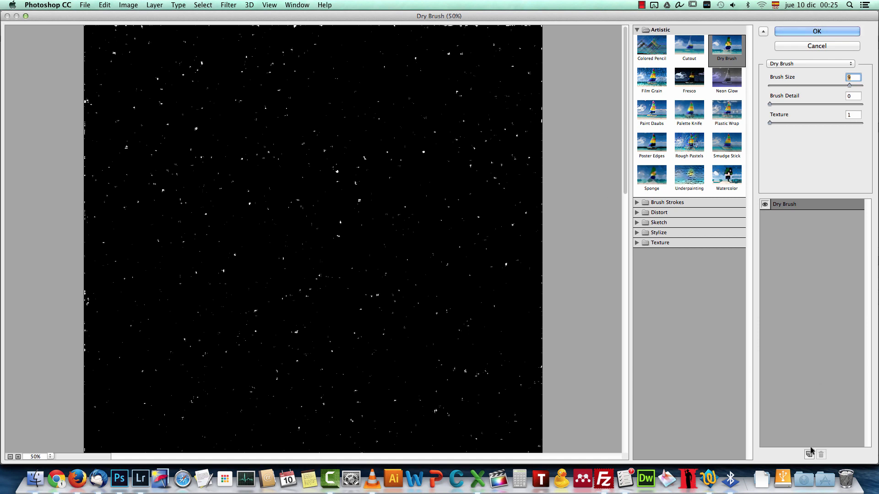
pyautogui.click(809, 455)
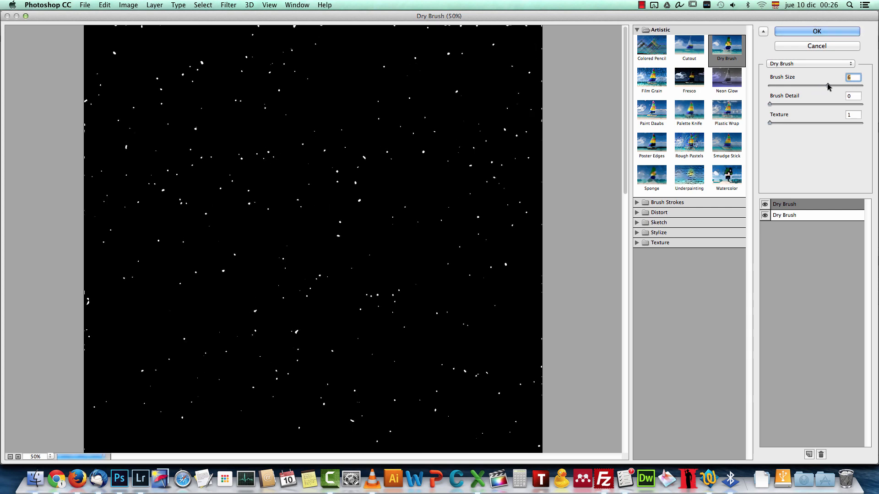
pyautogui.moveTo(430, 179)
pyautogui.write('7')
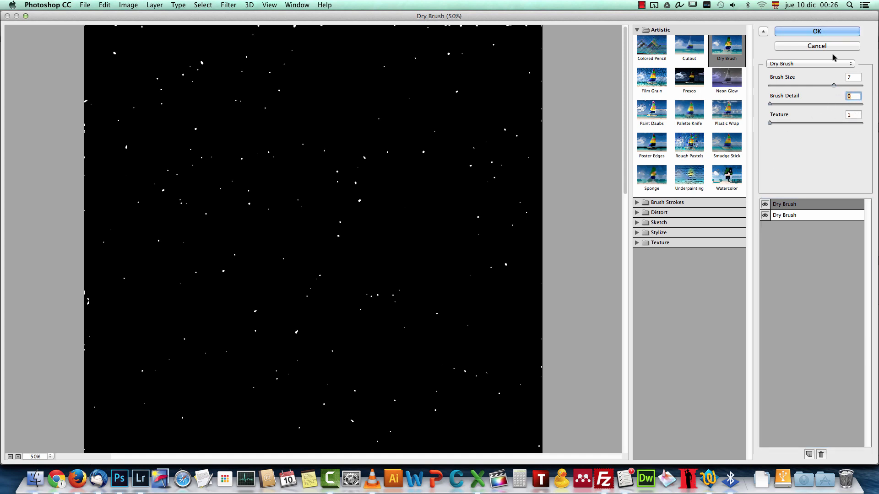
pyautogui.click(816, 30)
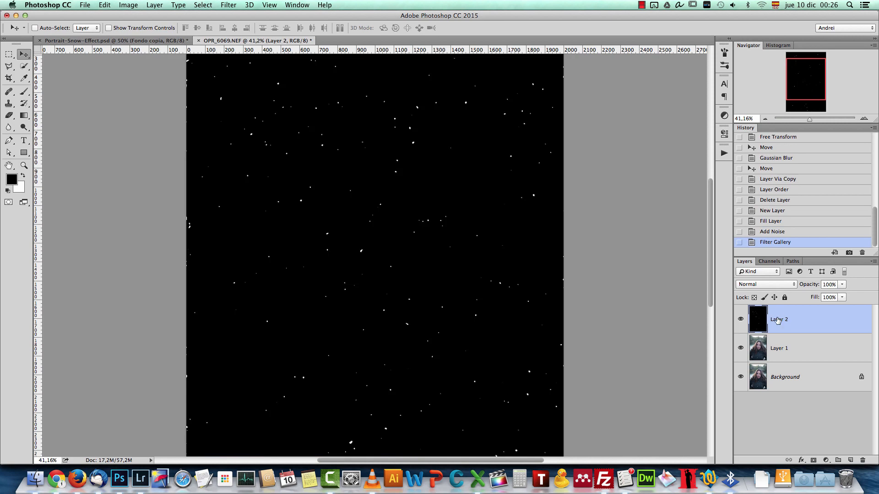
pyautogui.moveTo(634, 206)
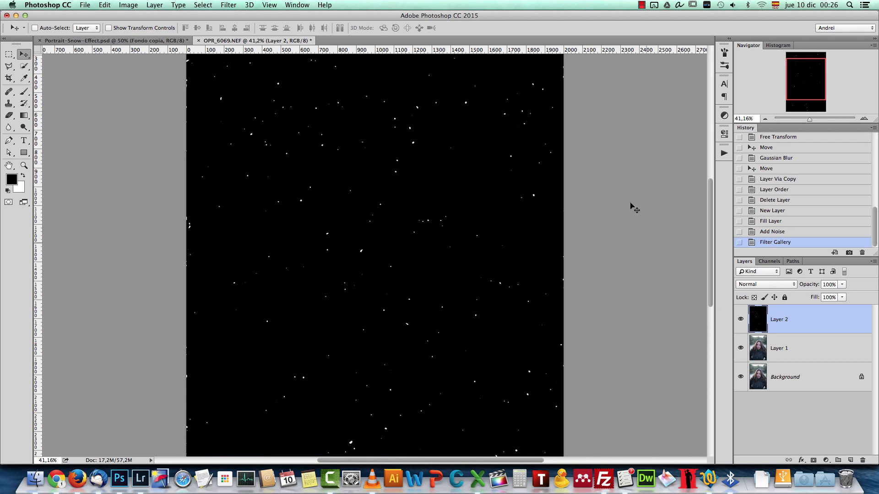
# Step: Set Layer 2's blend mode to Screen and duplicate it with Cmd+J
pyautogui.click(763, 284)
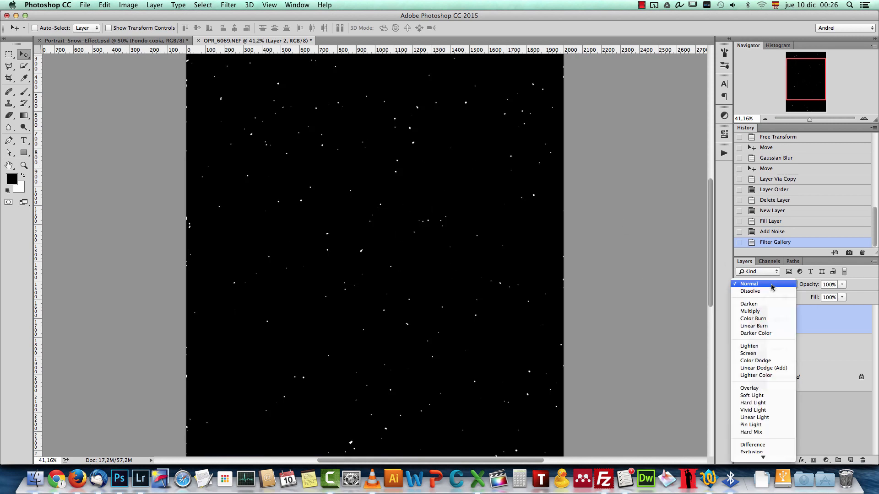
pyautogui.click(748, 353)
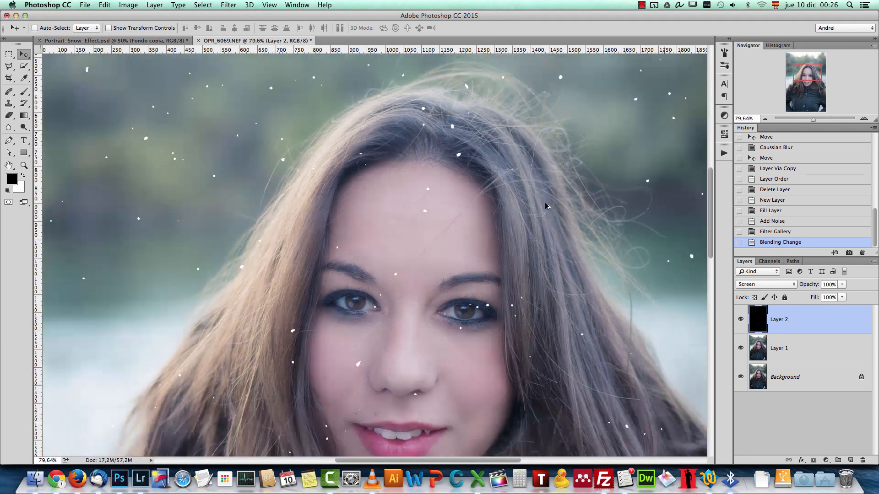
pyautogui.press('cmd+j')
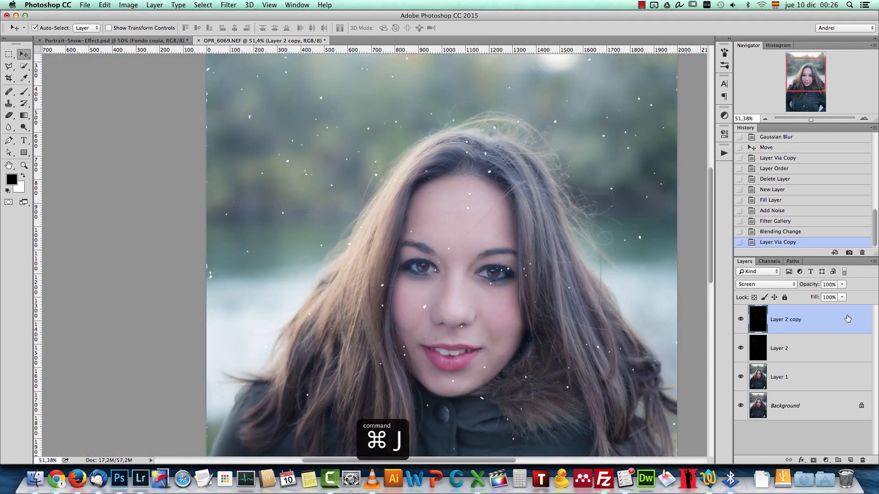
# Step: Hide Layer 2 copy and free-transform Layer 2 larger for bigger flakes
pyautogui.click(741, 319)
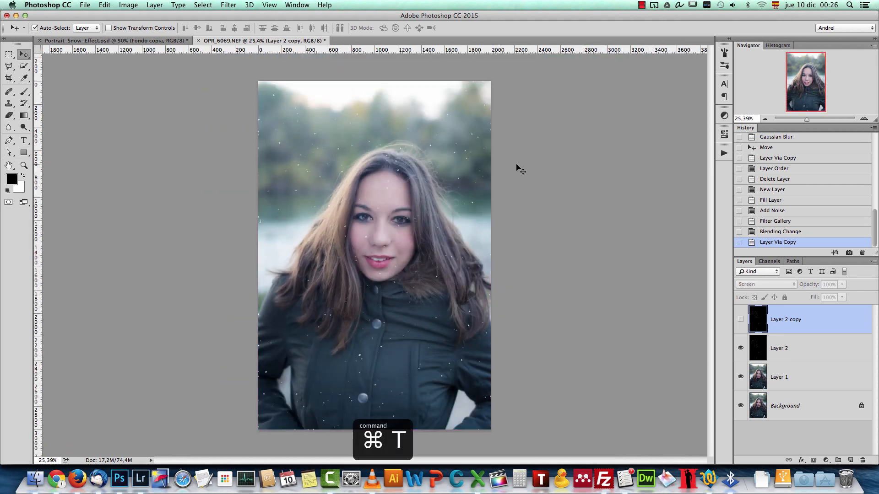
pyautogui.press('cmd+t')
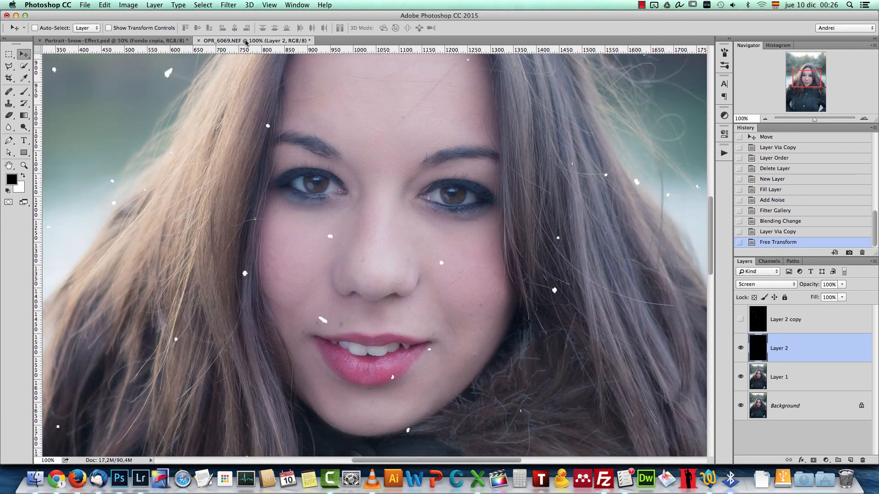
# Step: Apply a Gaussian Blur with a 2.9 px radius to Layer 2
pyautogui.click(228, 5)
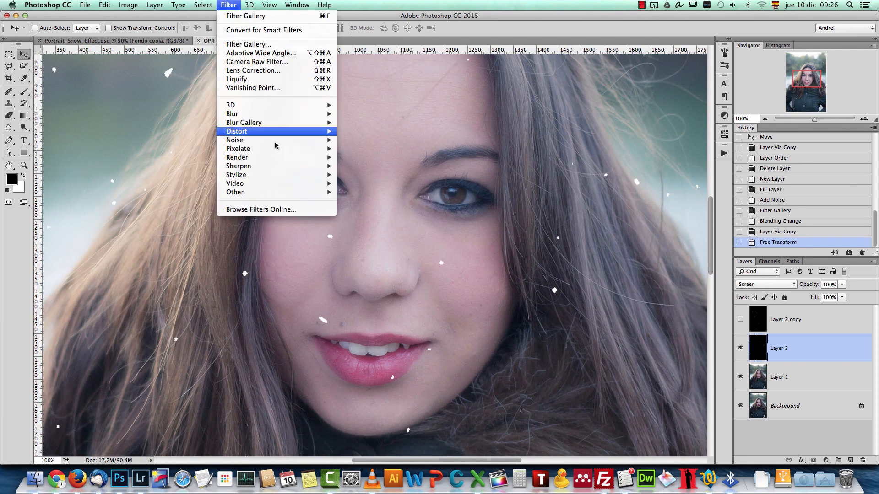
pyautogui.moveTo(232, 114)
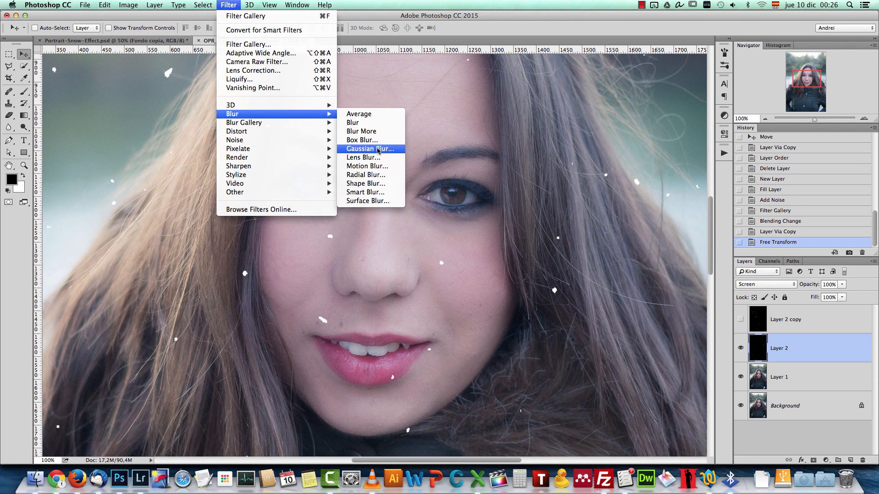
pyautogui.click(370, 148)
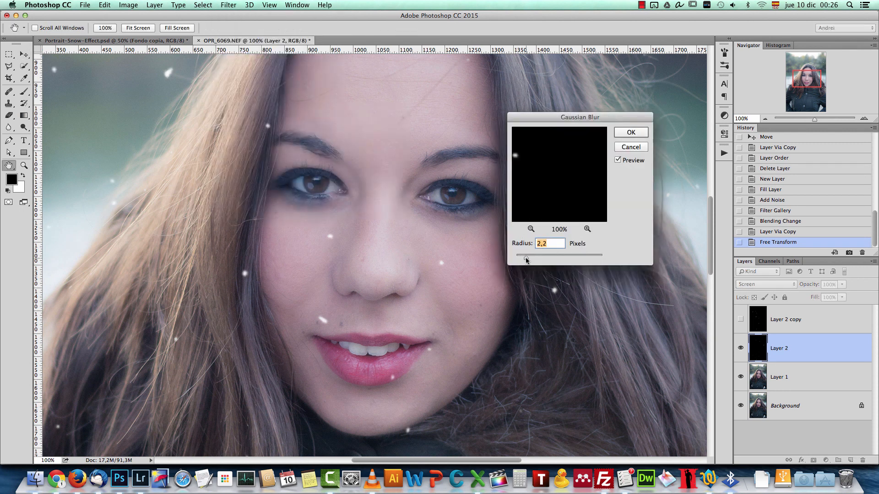
pyautogui.moveTo(552, 241)
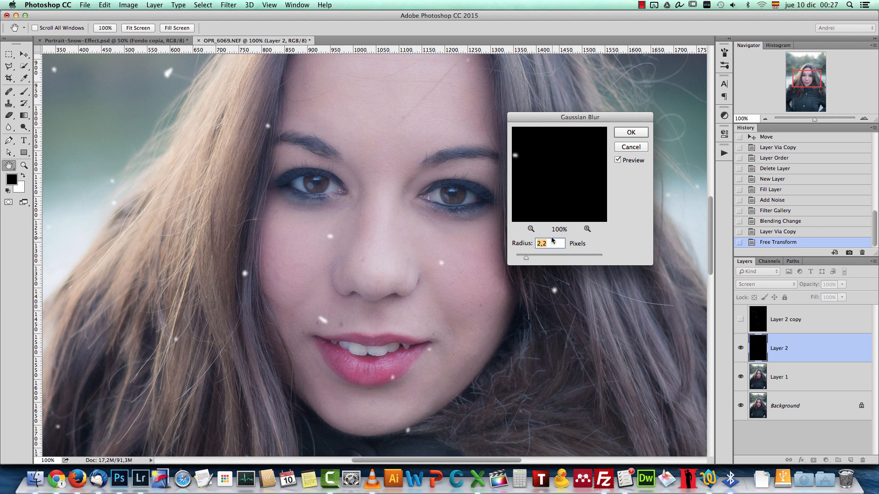
pyautogui.moveTo(527, 236)
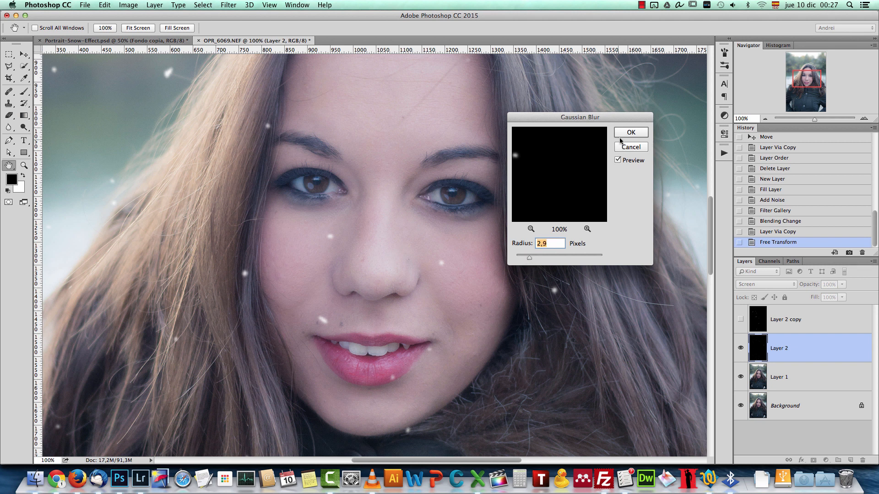
pyautogui.click(631, 133)
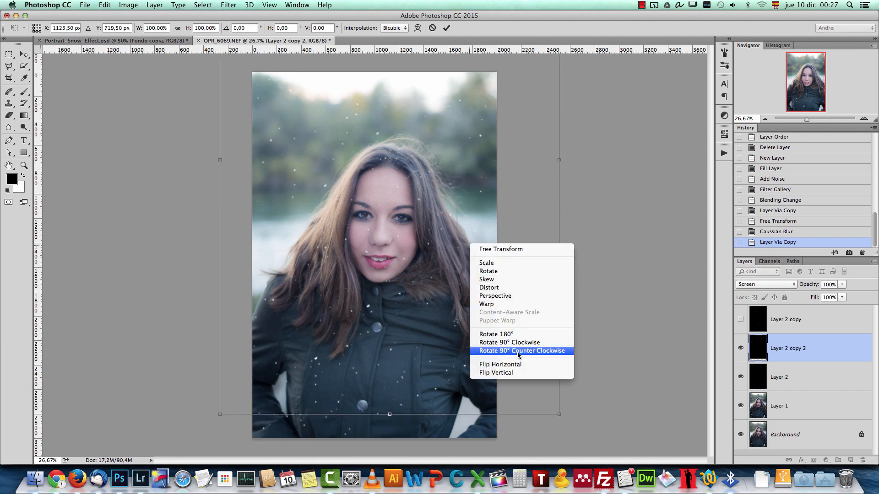
# Step: Rotate the new snow copy 90° counter-clockwise and check it with Cmd+1
pyautogui.click(499, 364)
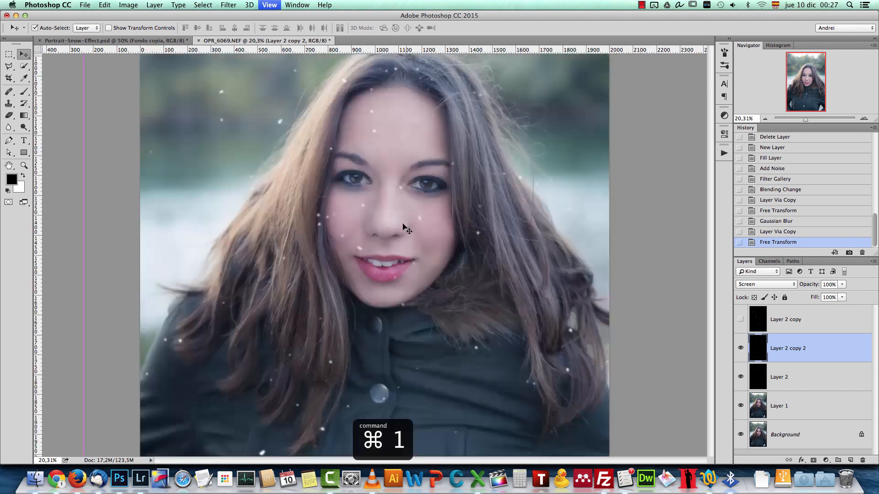
pyautogui.press('cmd+1')
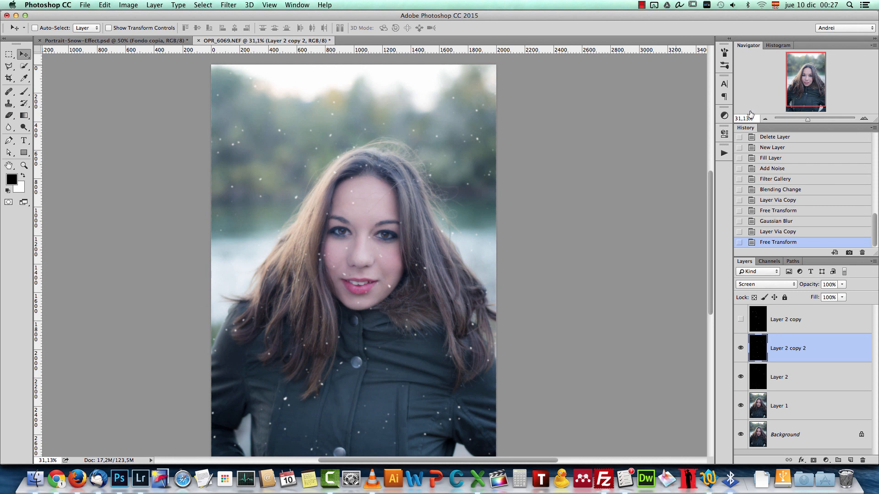
# Step: Select Layer 2 copy, make it visible, and set its blending to Normal
pyautogui.click(785, 319)
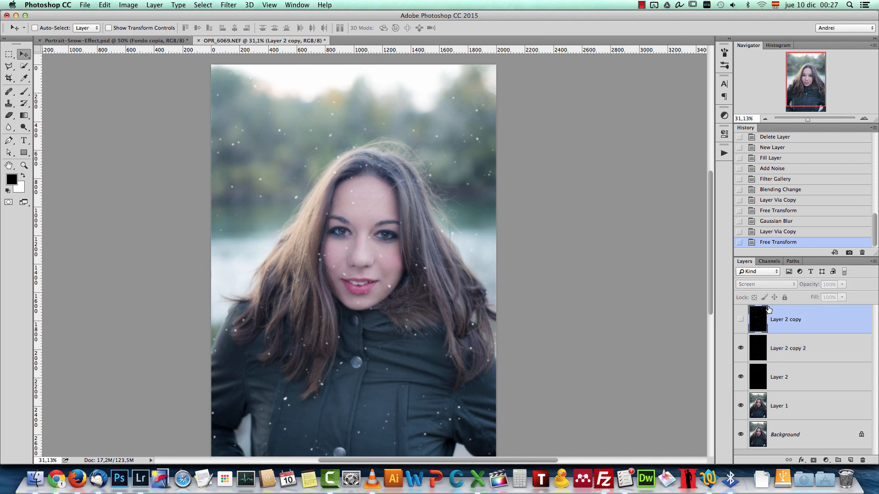
pyautogui.click(741, 320)
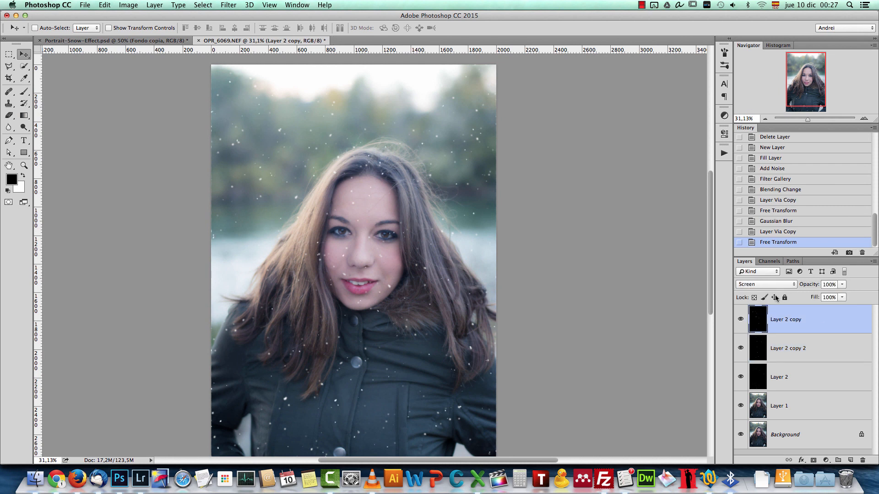
pyautogui.click(765, 284)
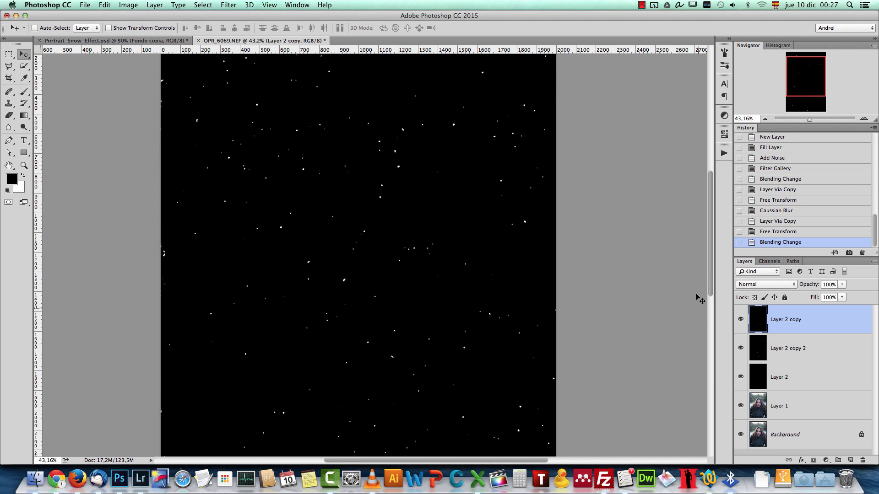
pyautogui.moveTo(395, 262)
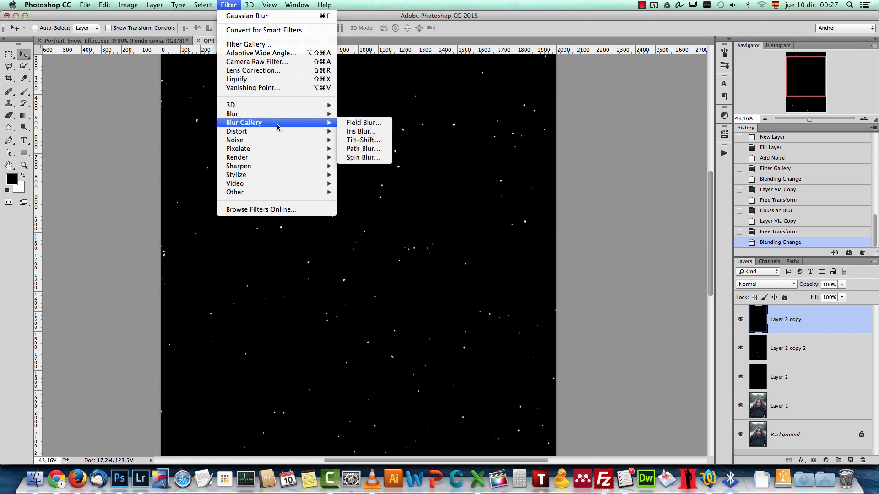
pyautogui.moveTo(363, 123)
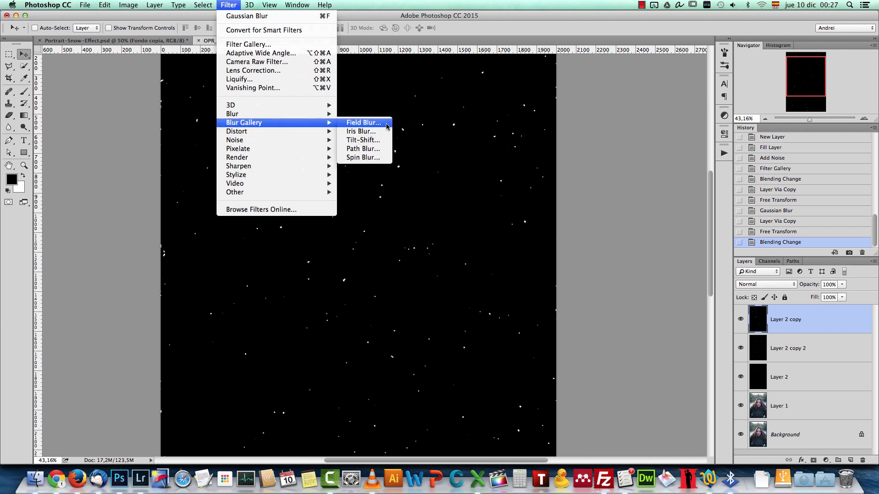
# Step: Field Blur: Blur 29 px, Bokeh Light 47%, Bokeh Color 9%
pyautogui.click(362, 122)
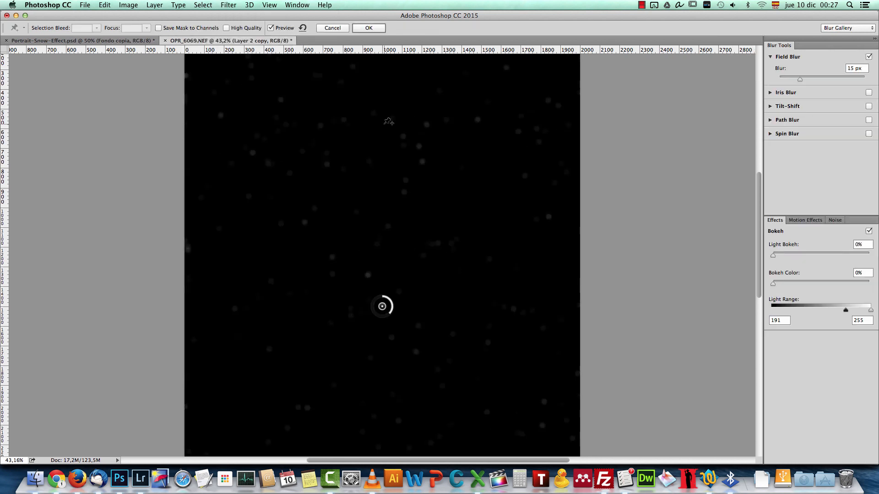
pyautogui.moveTo(552, 135)
pyautogui.write('29')
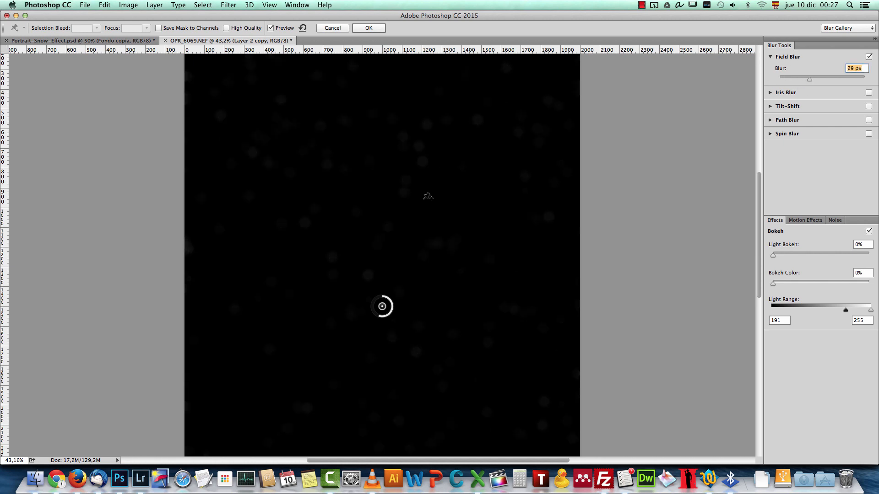
pyautogui.moveTo(605, 210)
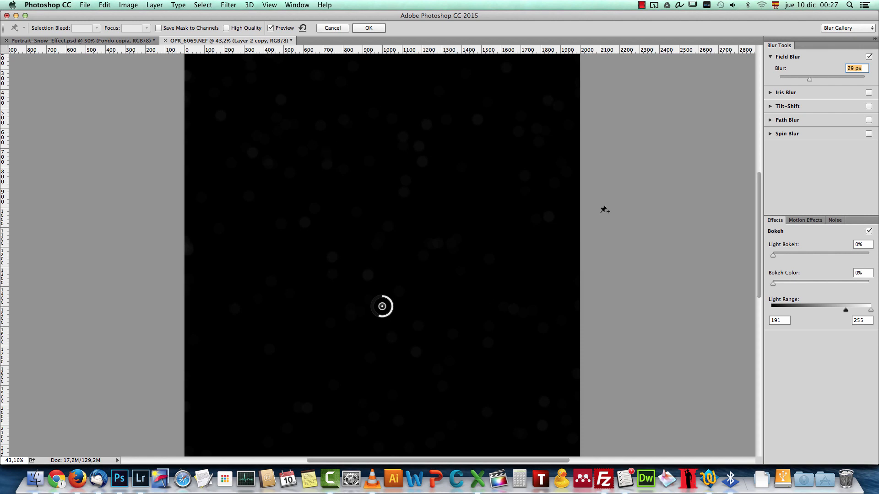
pyautogui.moveTo(776, 258)
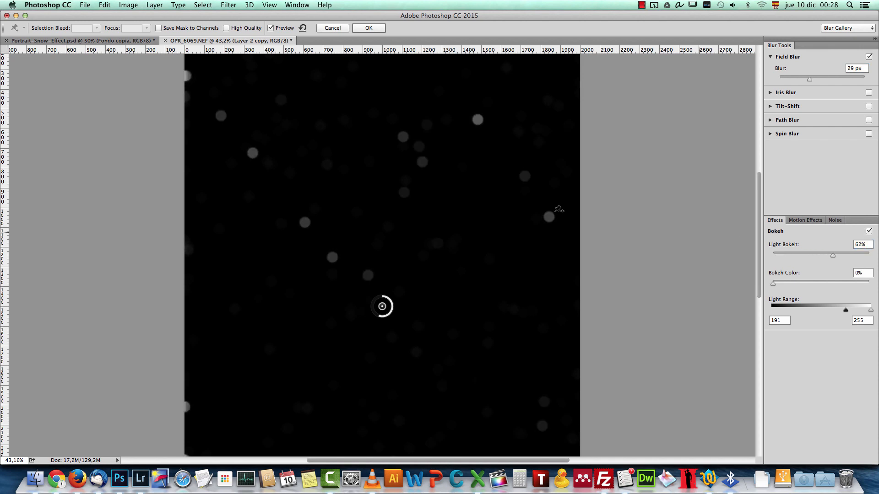
pyautogui.moveTo(448, 251)
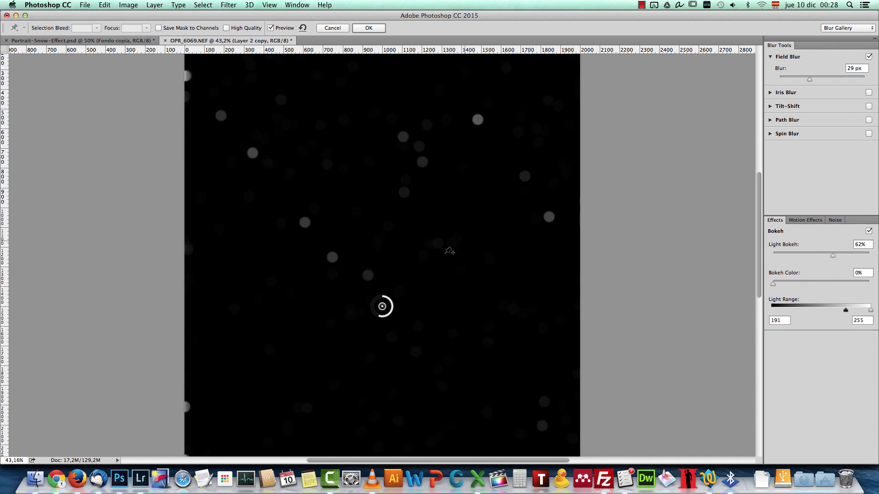
pyautogui.moveTo(494, 122)
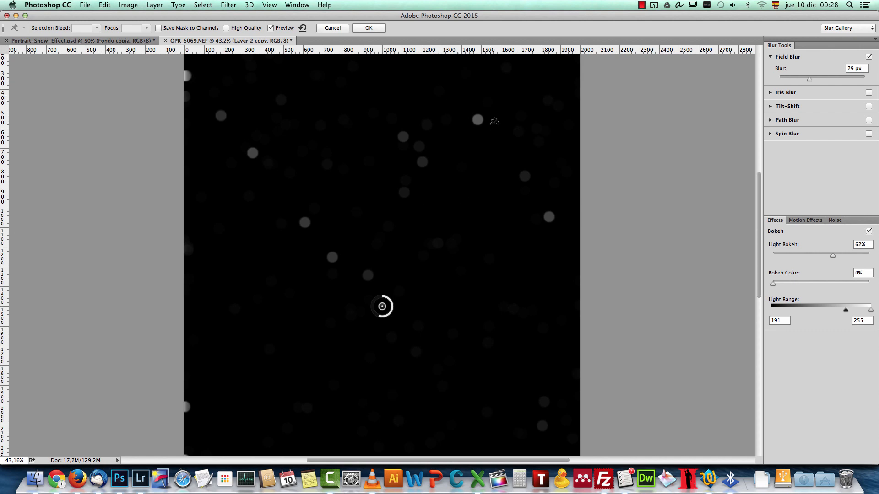
pyautogui.moveTo(846, 314)
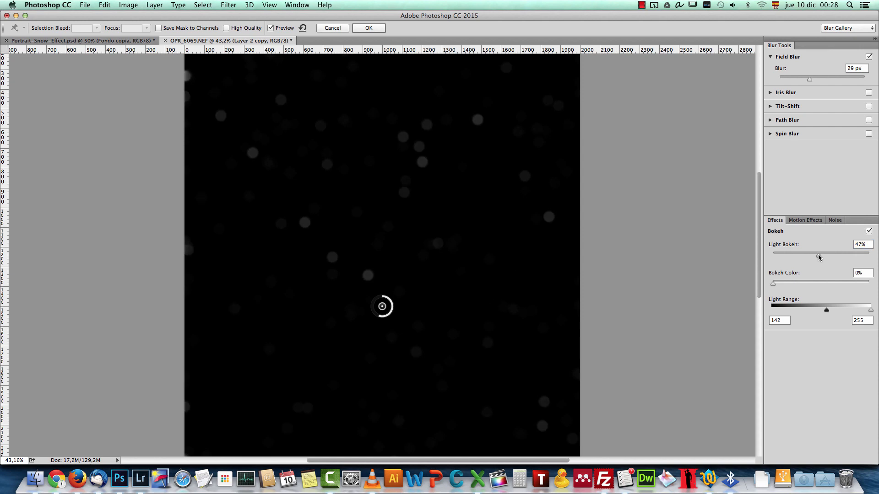
pyautogui.moveTo(466, 228)
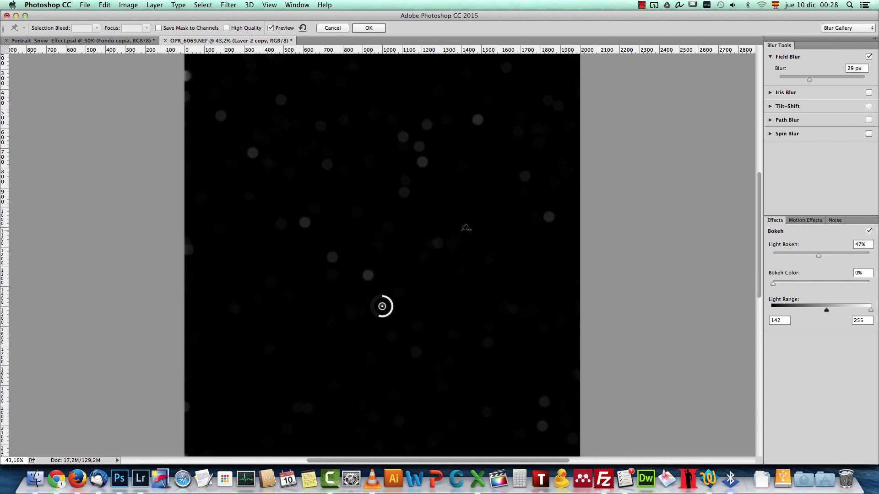
pyautogui.moveTo(349, 121)
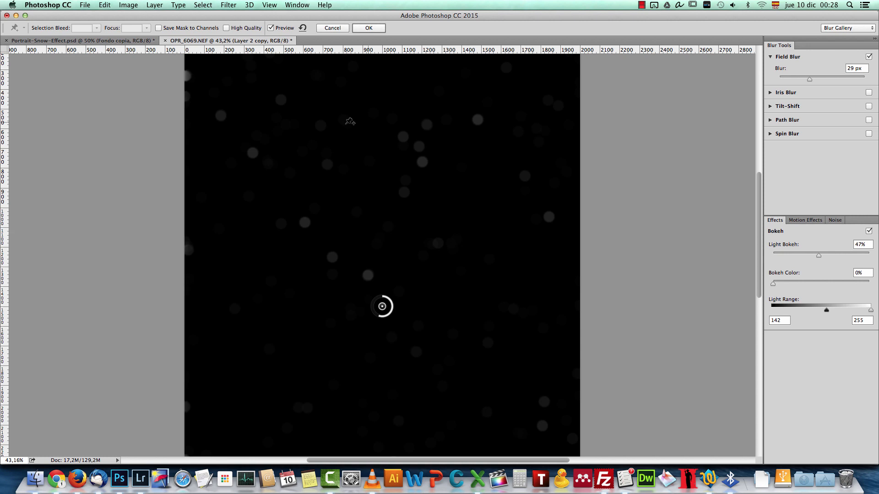
pyautogui.moveTo(609, 196)
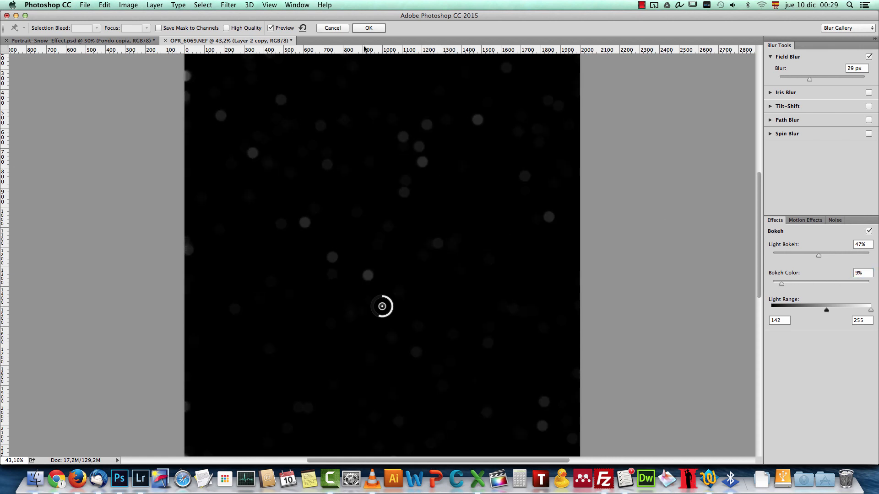
pyautogui.moveTo(372, 44)
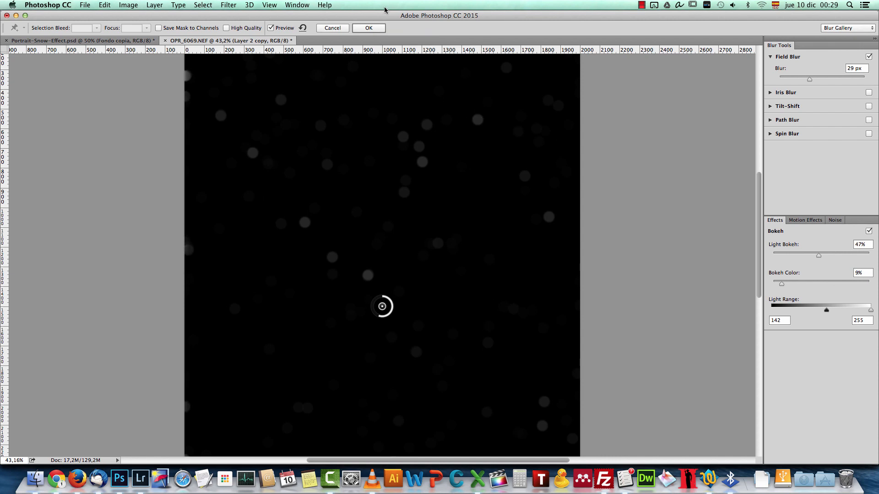
# Step: Apply the field blur and set the snowflake layer to Screen blending
pyautogui.click(369, 28)
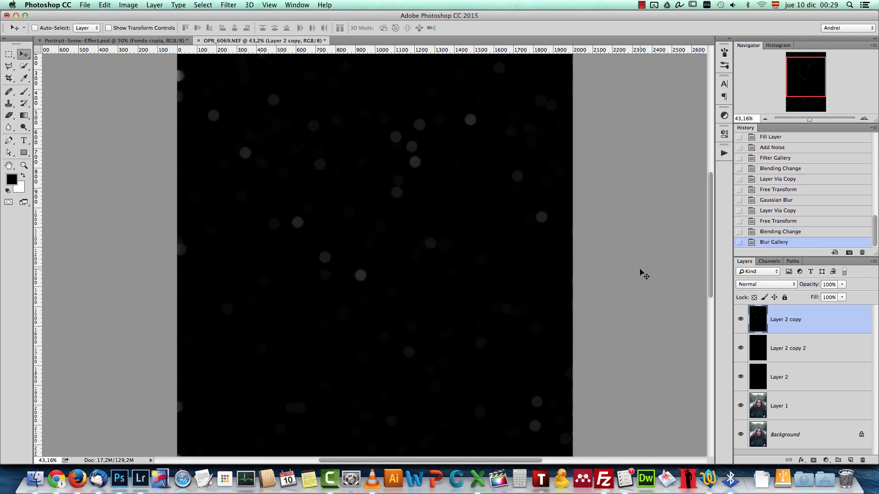
pyautogui.click(765, 284)
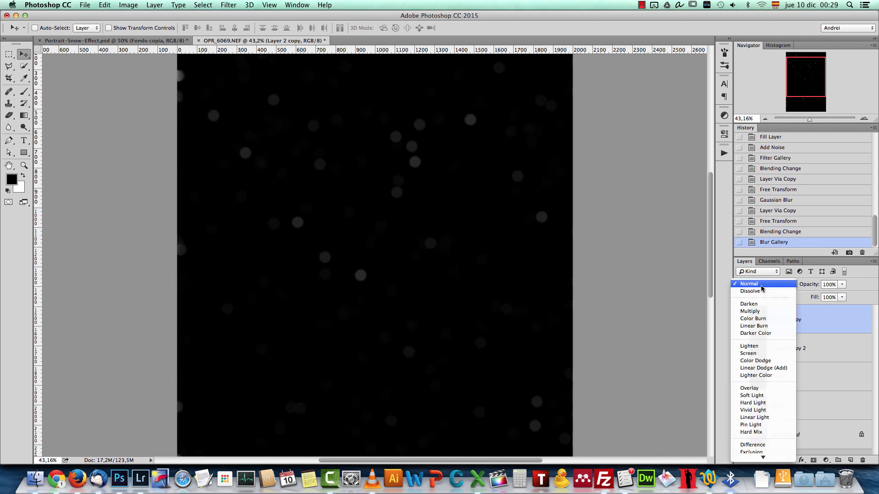
pyautogui.click(748, 353)
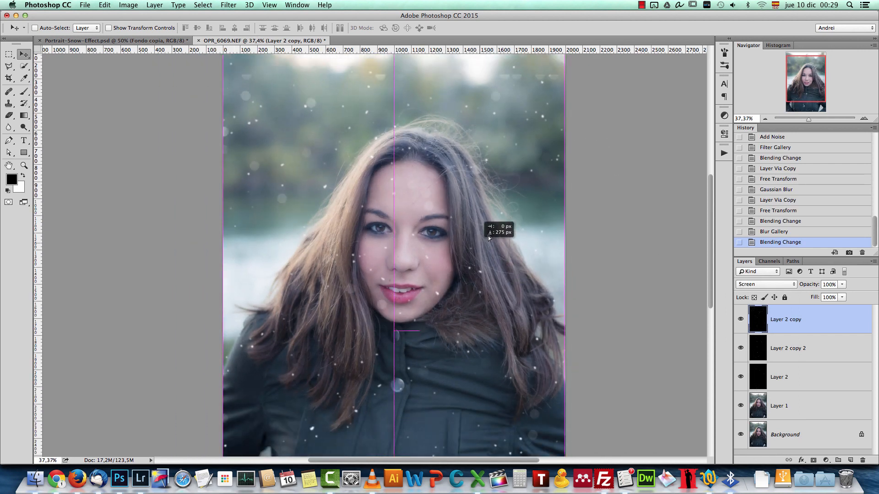
# Step: Duplicate the snowflake layer, then scale up and flip the copy
pyautogui.press('cmd+j')
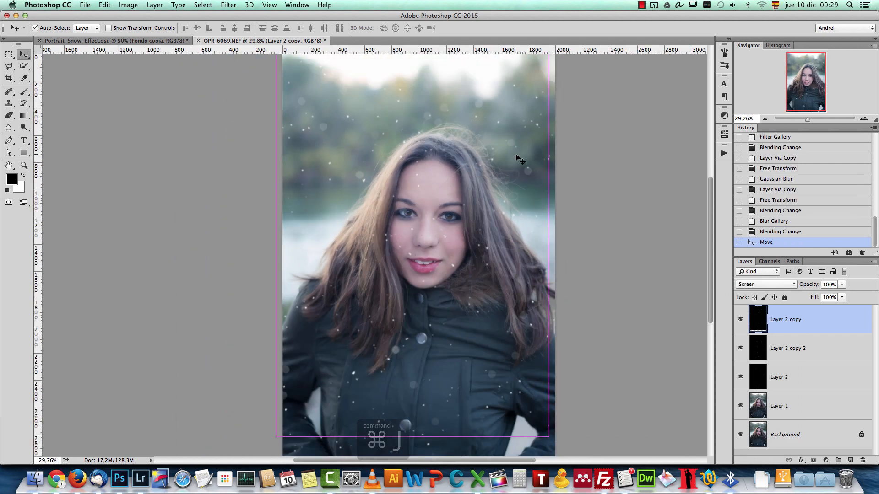
pyautogui.press('cmd+t')
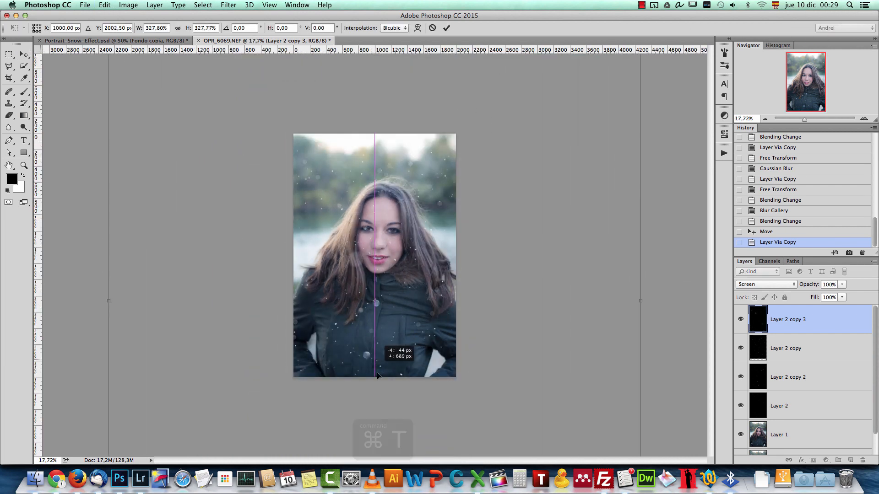
pyautogui.press('Return')
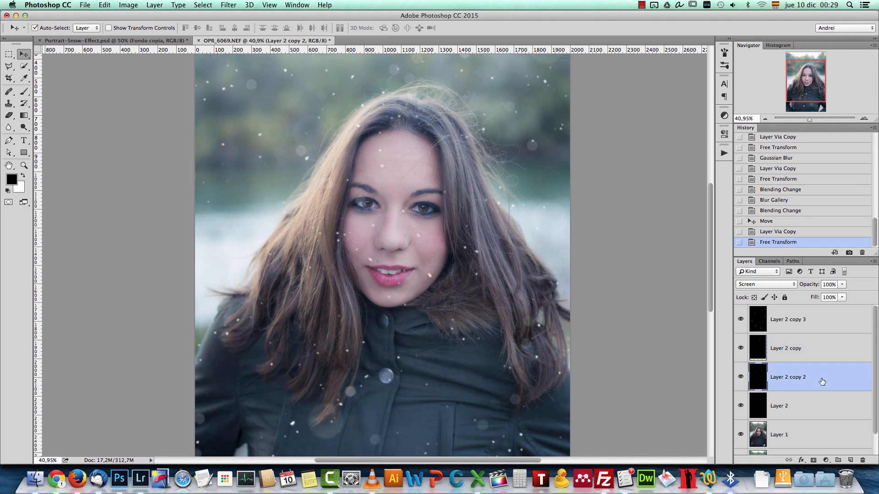
# Step: Duplicate the snowflake layer and warp the copy into a different flake pattern
pyautogui.press('cmd+j')
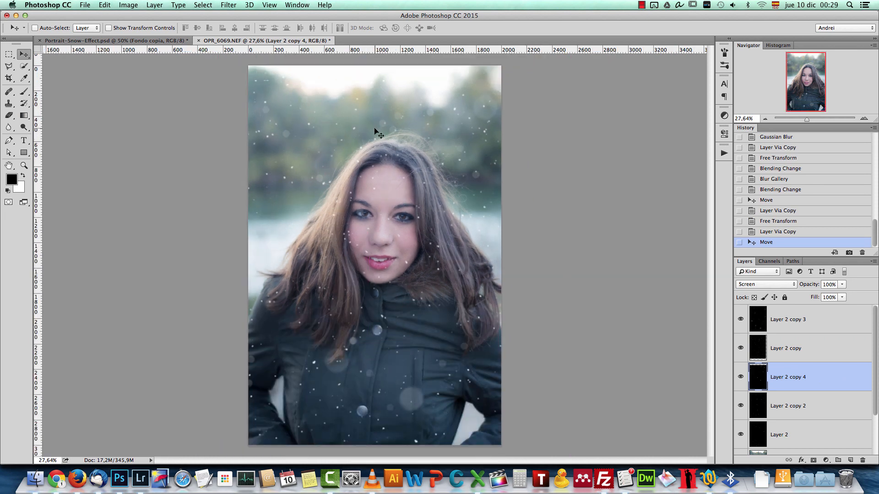
pyautogui.press('cmd+t')
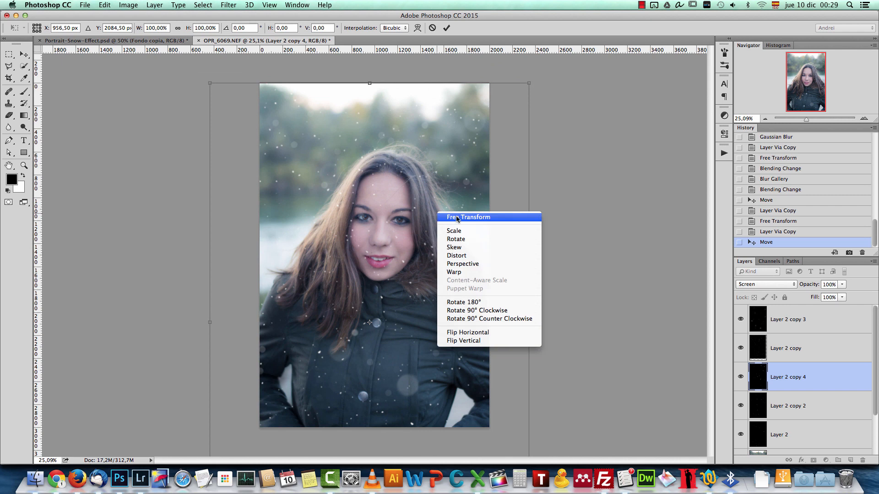
pyautogui.click(454, 272)
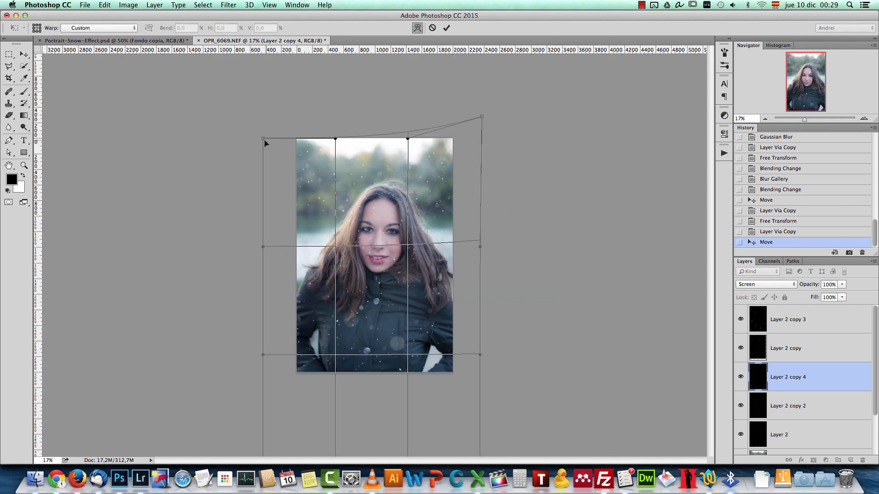
pyautogui.moveTo(264, 140); pyautogui.dragTo(281, 141)
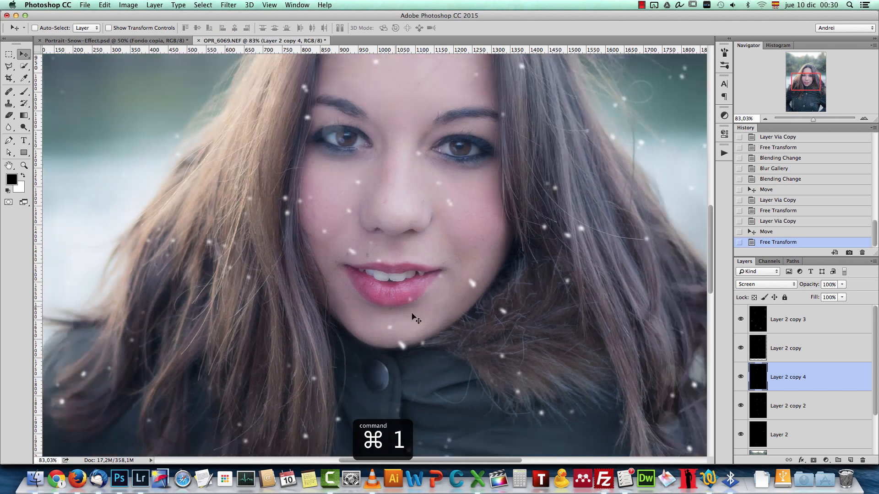
pyautogui.press('cmd+f')
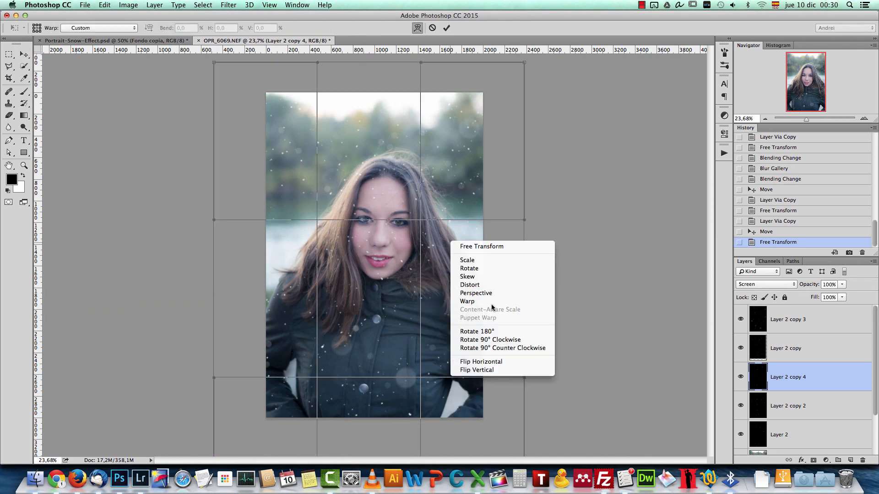
pyautogui.click(467, 301)
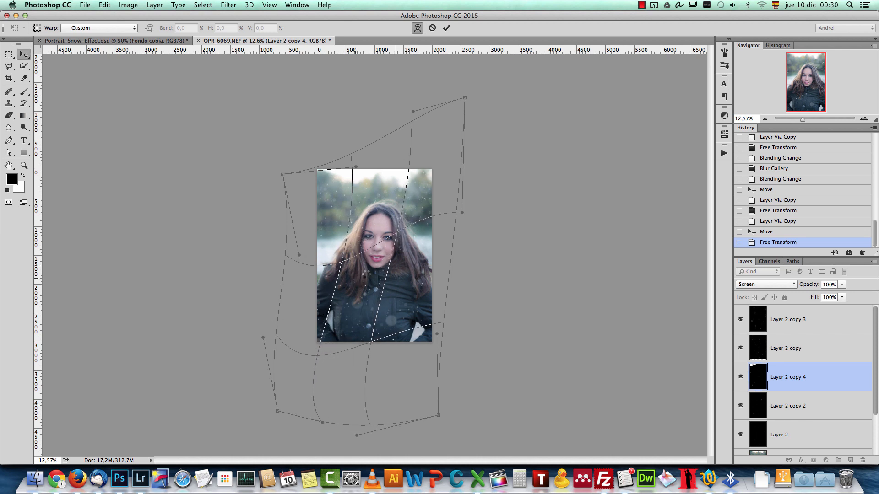
pyautogui.press('cmd+1')
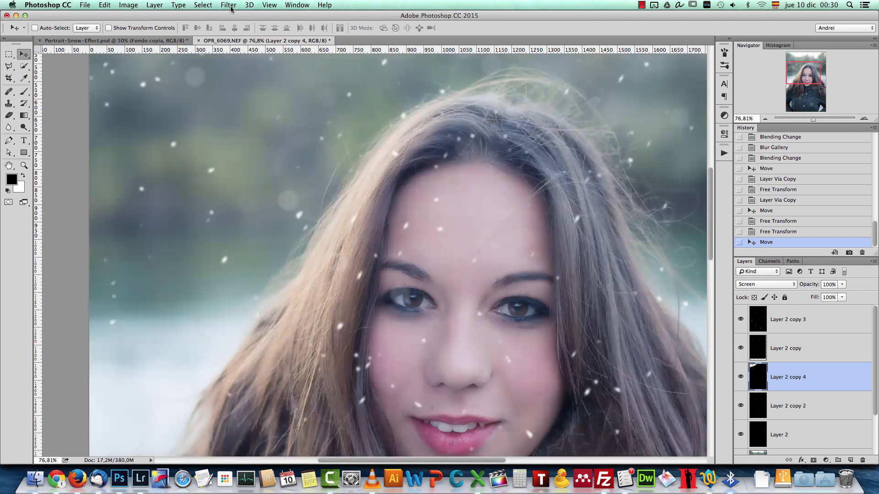
# Step: Blur the warped copy with a 4.5 px Gaussian Blur and duplicate it
pyautogui.click(228, 5)
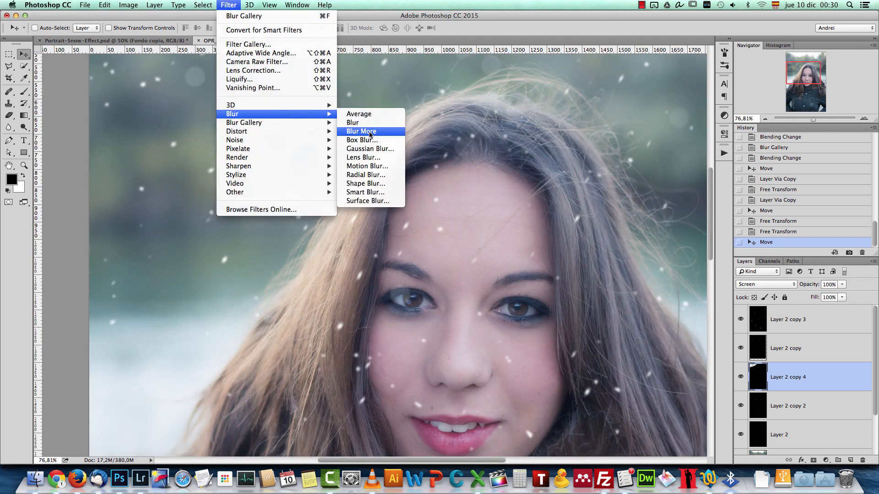
pyautogui.click(370, 148)
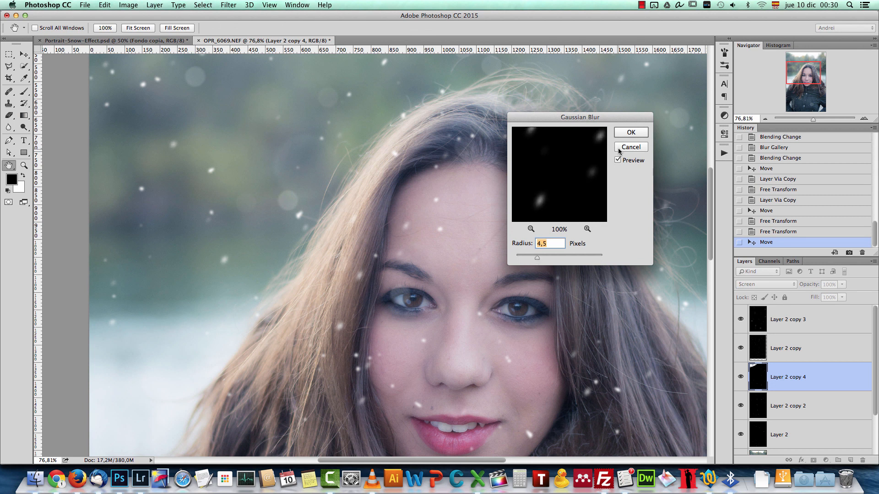
pyautogui.click(630, 132)
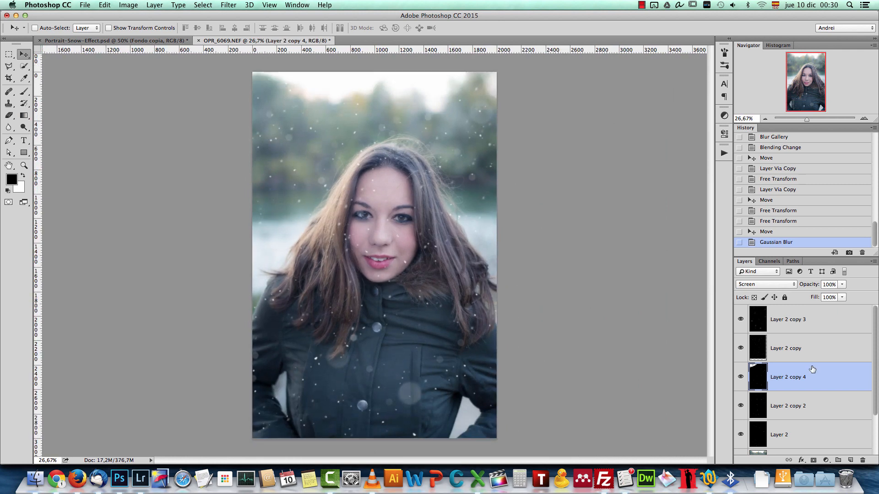
pyautogui.press('cmd+j')
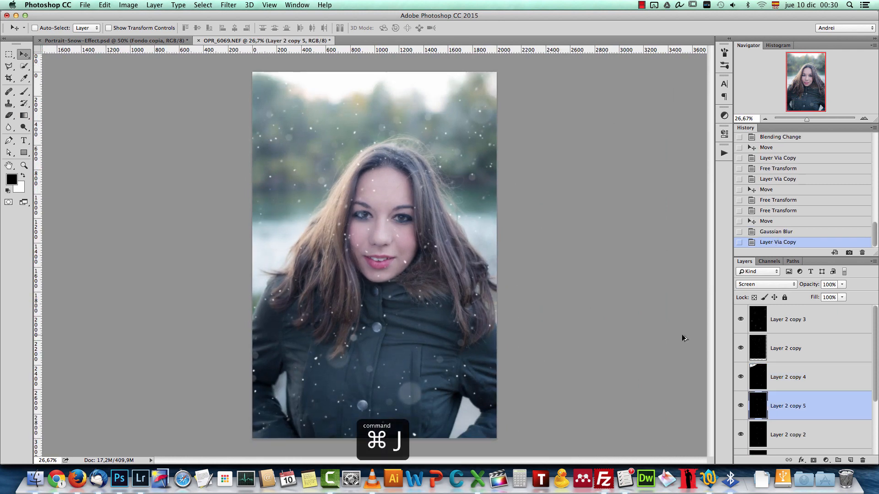
# Step: Duplicate the snowflake layer several more times, scaling and flipping copies vertically, then zoom in to check
pyautogui.press('cmd+t')
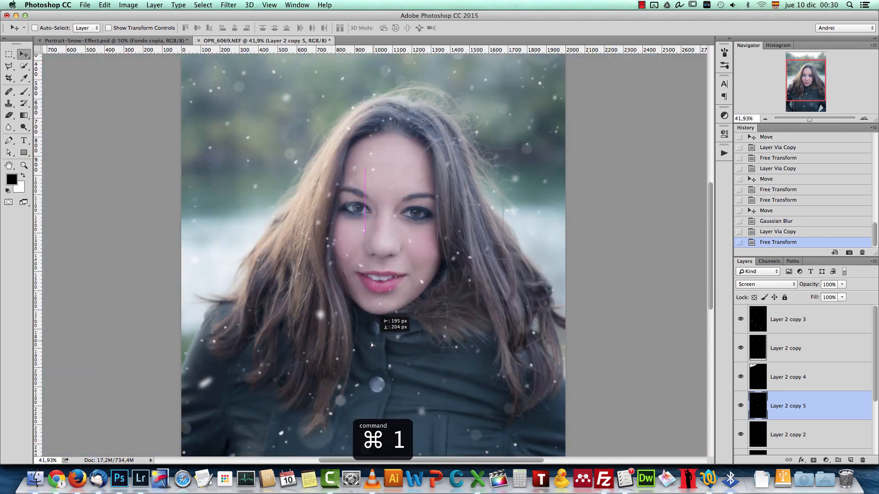
pyautogui.press('cmd+j')
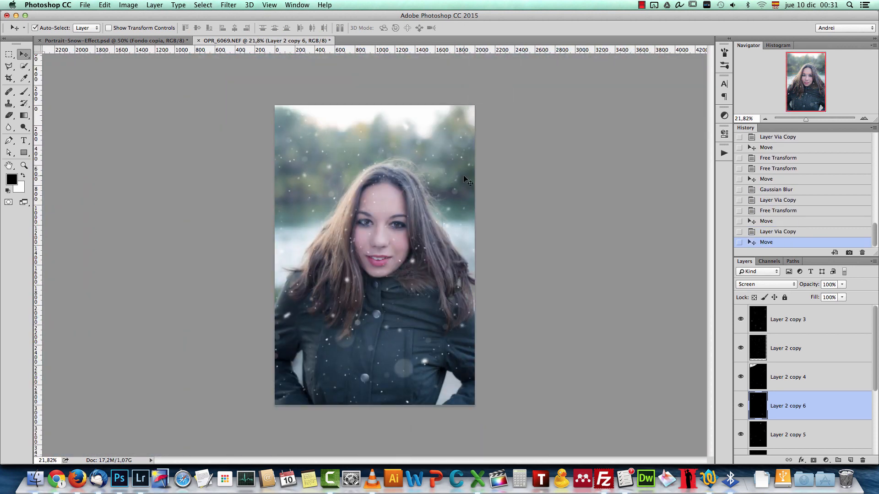
pyautogui.press('cmd+j')
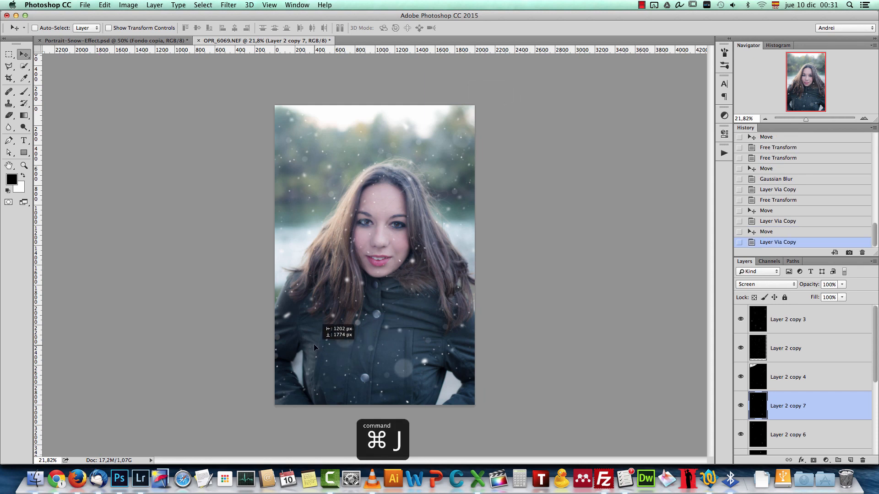
pyautogui.press('cmd+t')
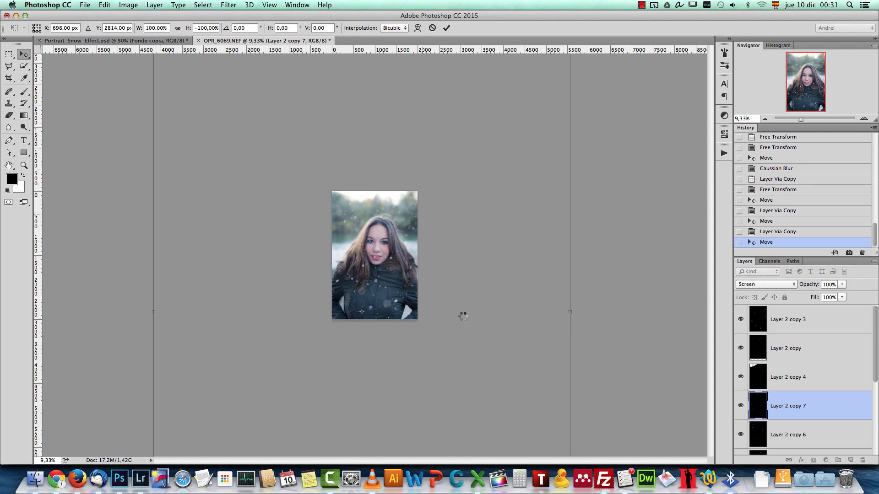
pyautogui.press('cmd+j')
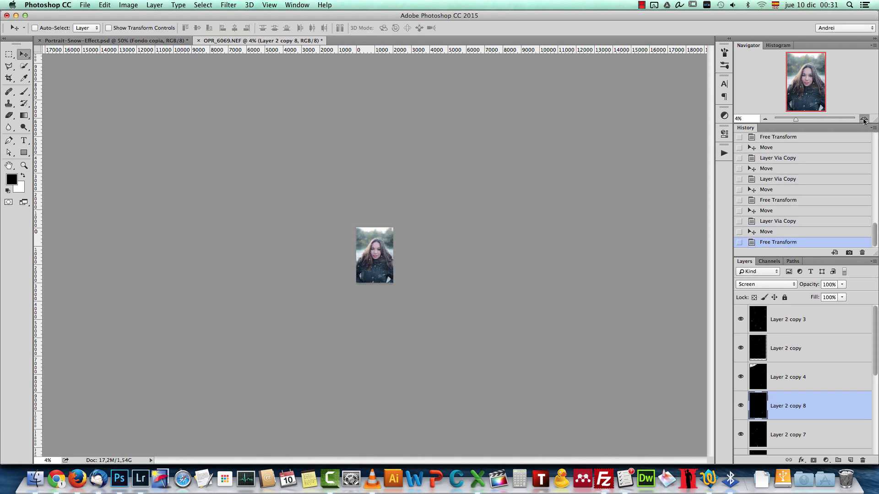
pyautogui.click(863, 119)
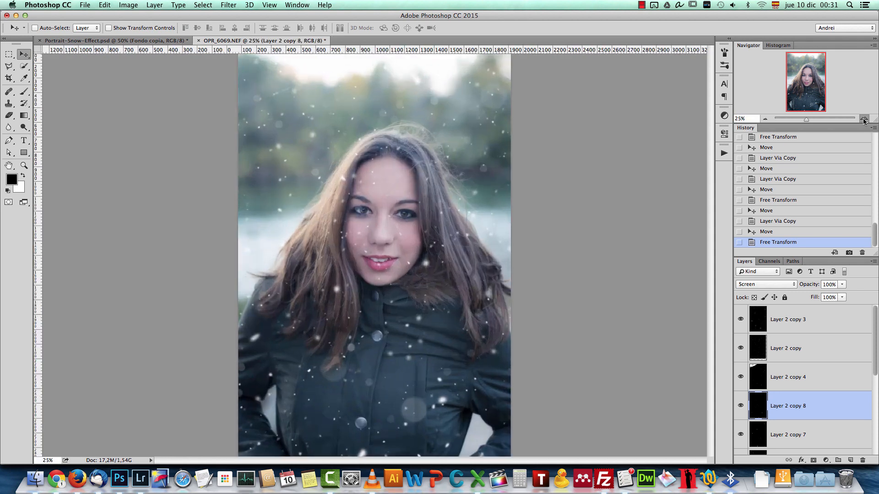
pyautogui.click(864, 118)
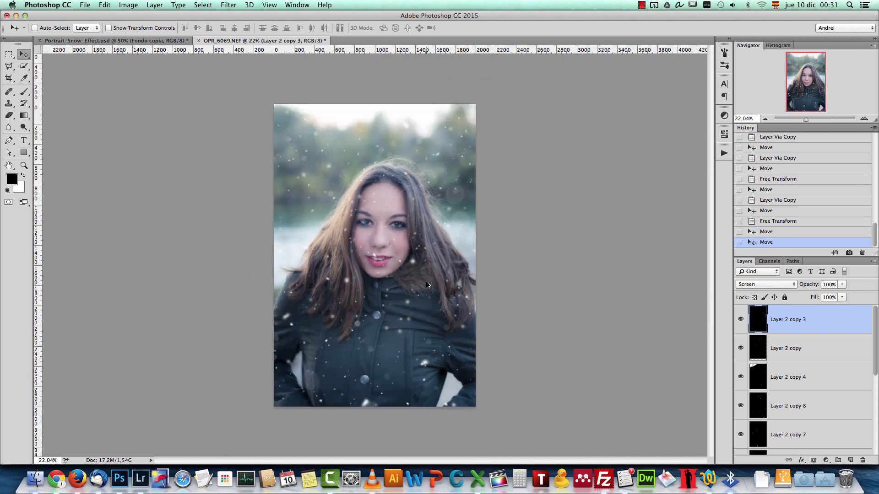
# Step: Duplicate Layer 2 copy 3 into Layer 2 copy 9 and toggle Layer 2 copy's visibility
pyautogui.press('cmd+j')
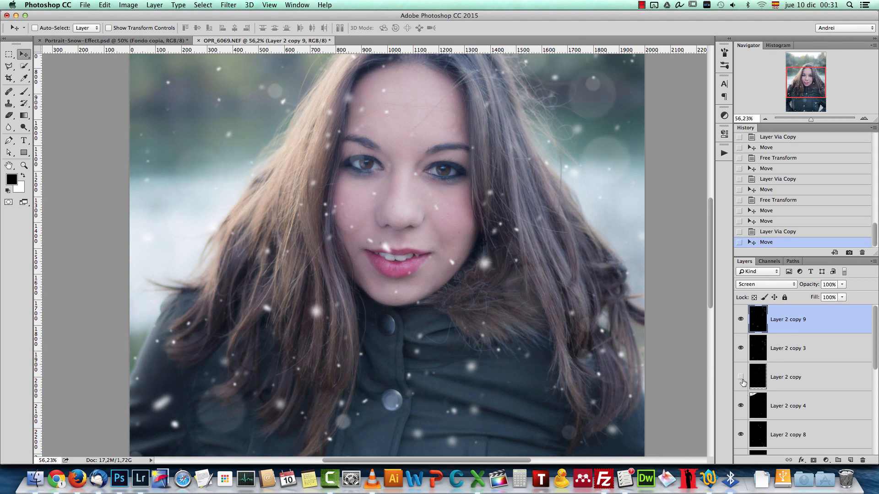
pyautogui.click(741, 376)
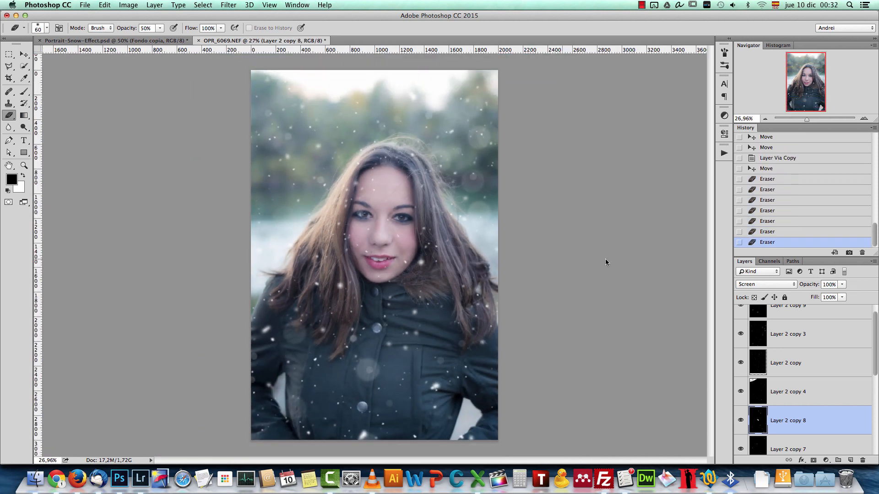
# Step: Paint white soft-brush glow on a new top layer, transform it, and set opacity to 41%
pyautogui.click(788, 320)
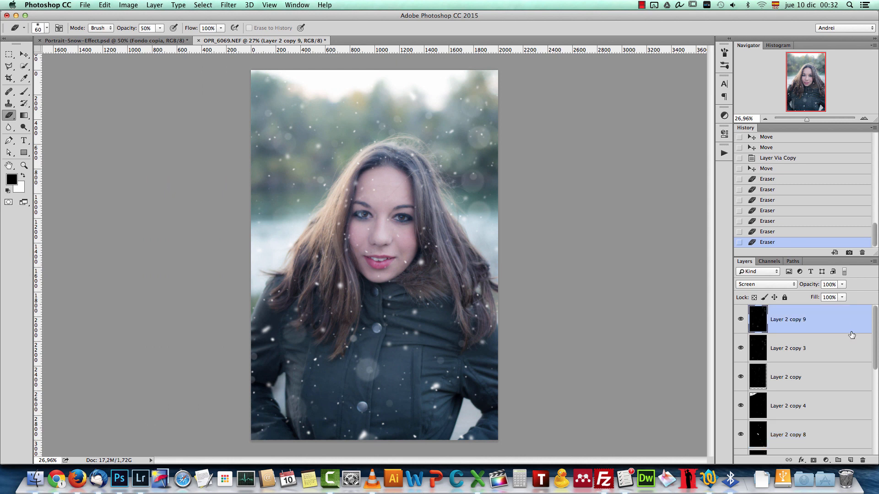
pyautogui.click(852, 460)
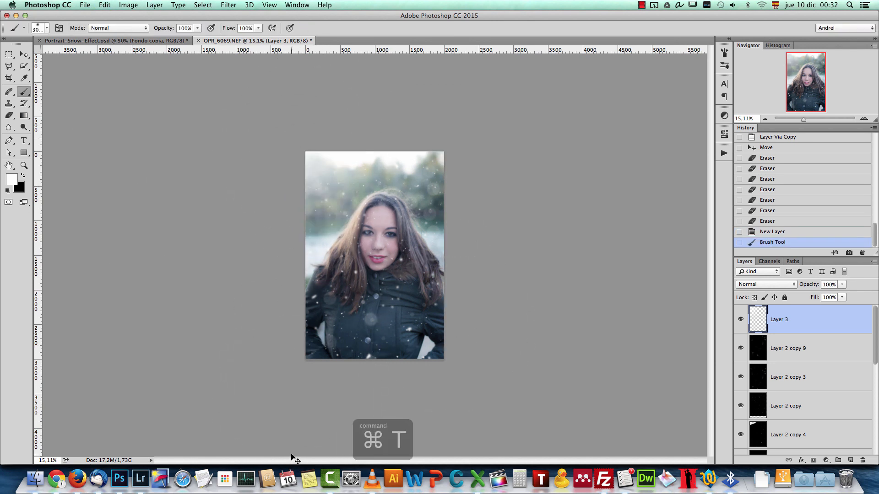
pyautogui.press('cmd+t')
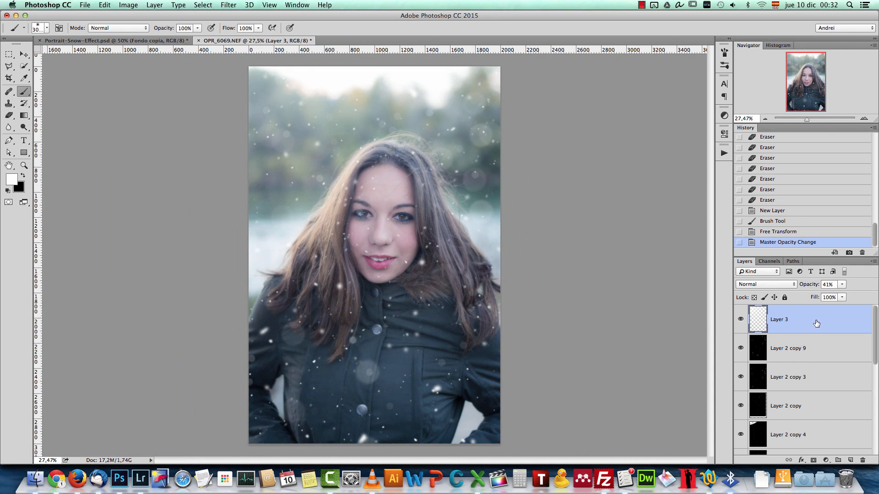
pyautogui.scroll(-3)
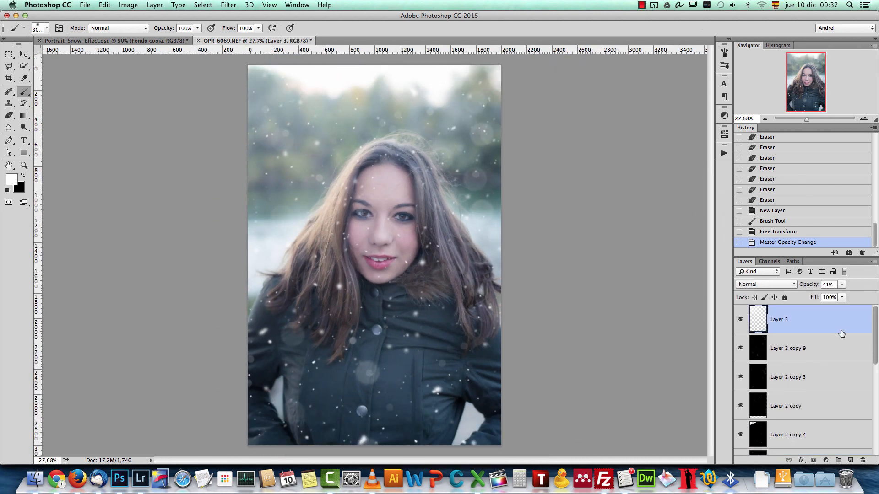
# Step: Add a Photo Filter adjustment using Cooling Filter (80) at 33% layer opacity
pyautogui.click(824, 461)
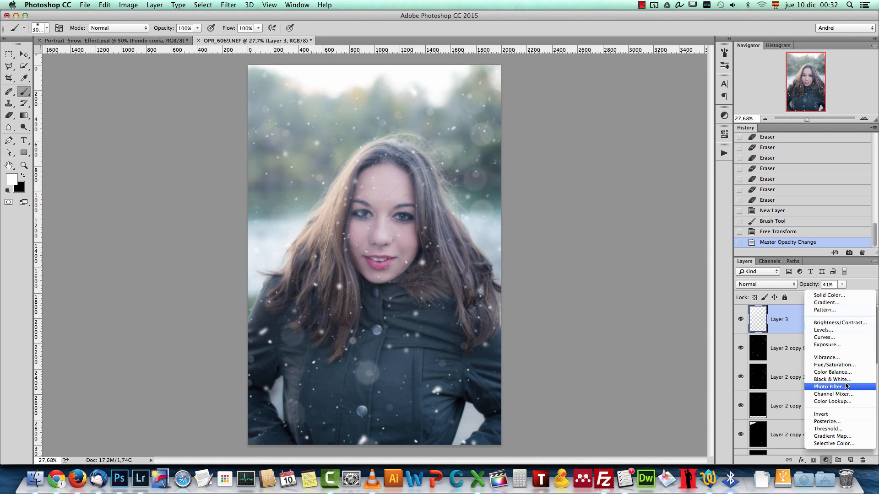
pyautogui.moveTo(844, 388)
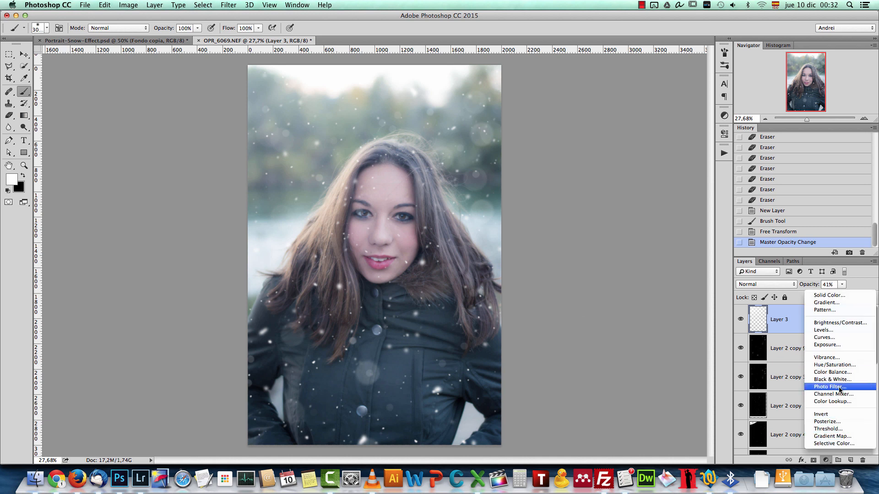
pyautogui.click(830, 387)
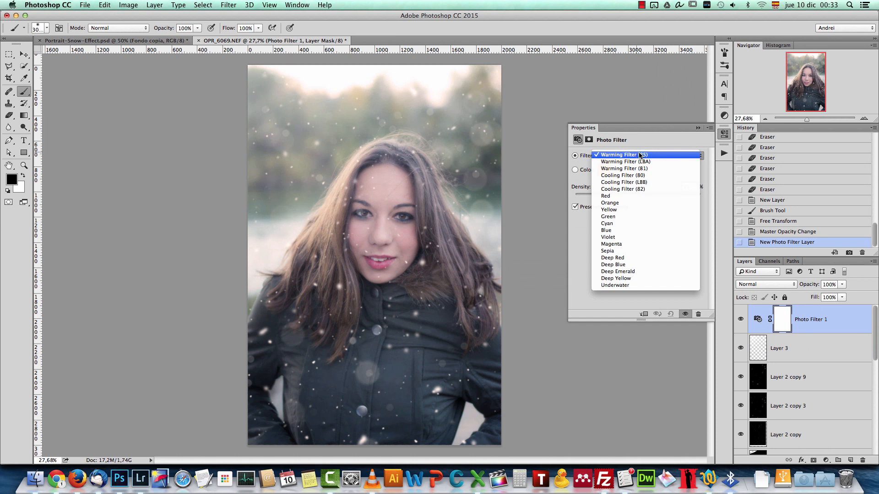
pyautogui.moveTo(623, 176)
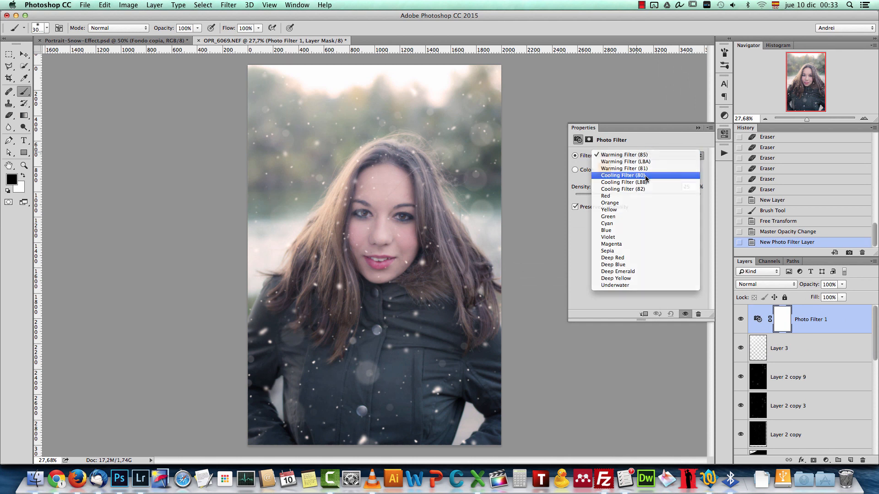
pyautogui.click(622, 176)
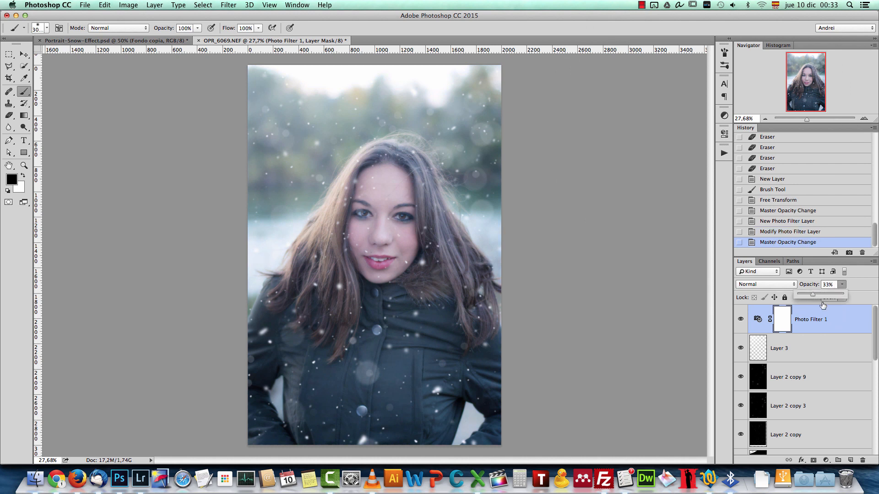
pyautogui.click(826, 460)
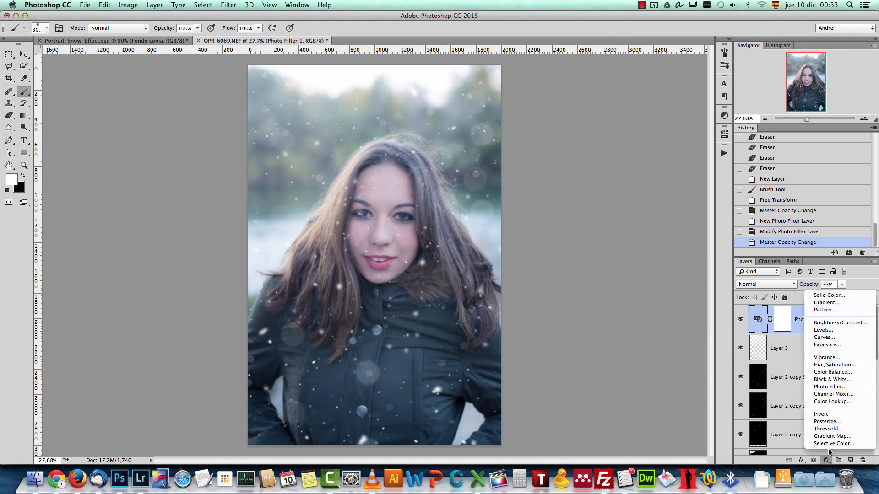
pyautogui.moveTo(832, 357)
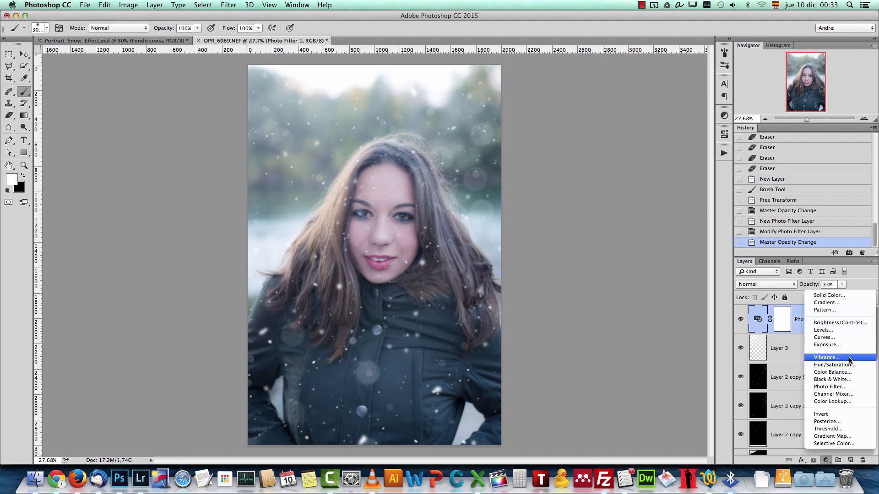
# Step: Add a Vibrance adjustment layer with Vibrance +26 and Saturation +19
pyautogui.click(825, 357)
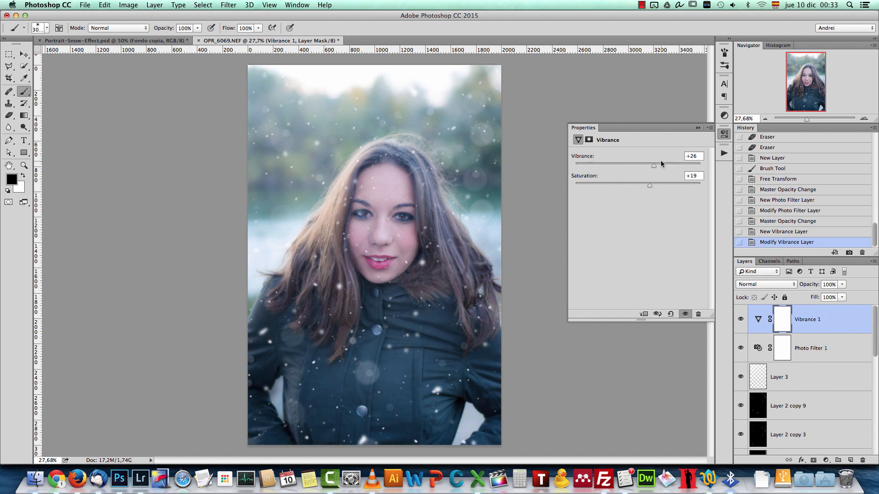
pyautogui.click(708, 128)
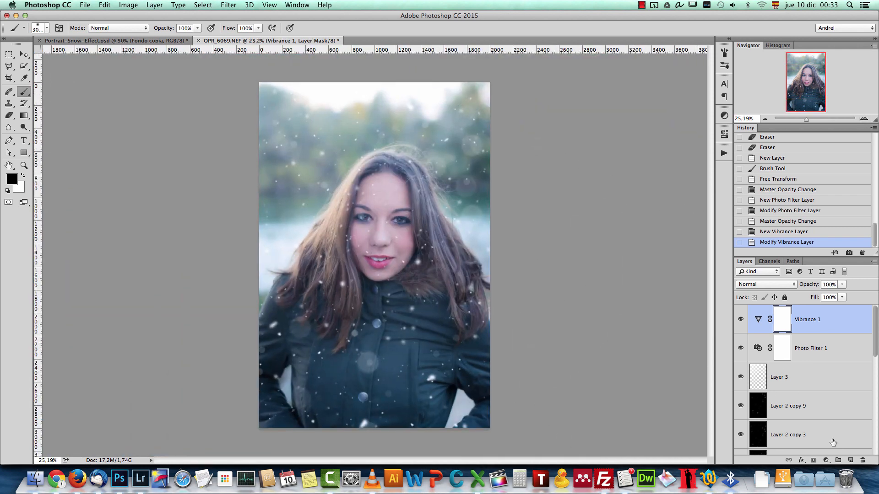
pyautogui.click(824, 460)
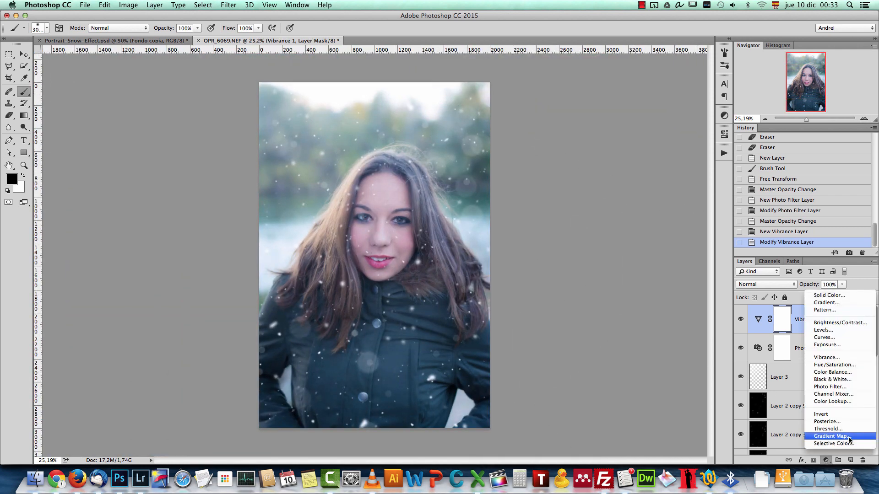
# Step: Add a purple-to-orange Gradient Map layer blended as Hue at 15% opacity
pyautogui.click(832, 437)
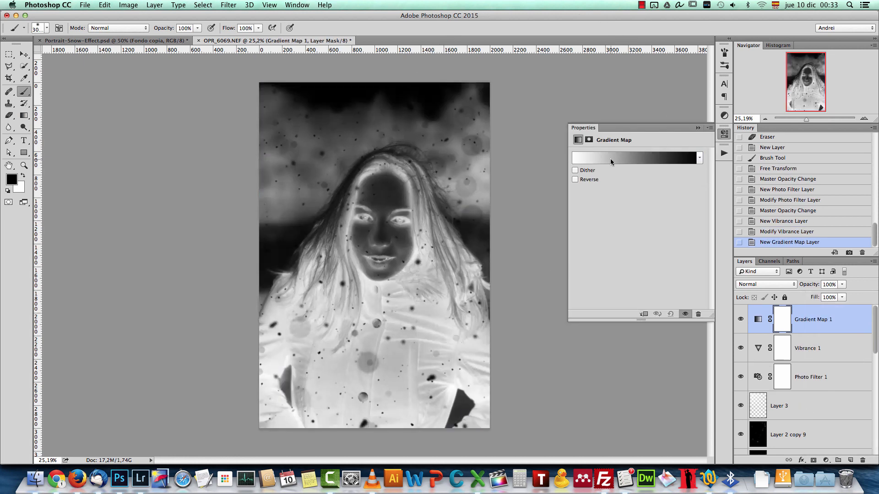
pyautogui.click(636, 157)
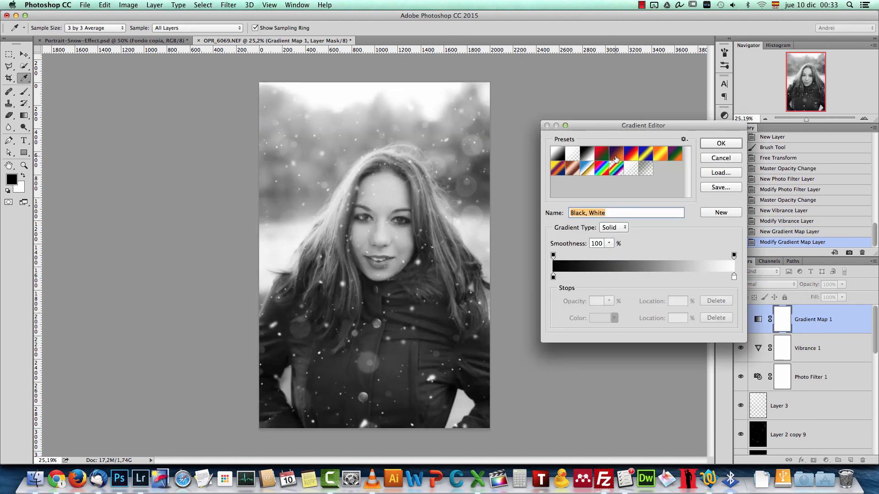
pyautogui.click(720, 143)
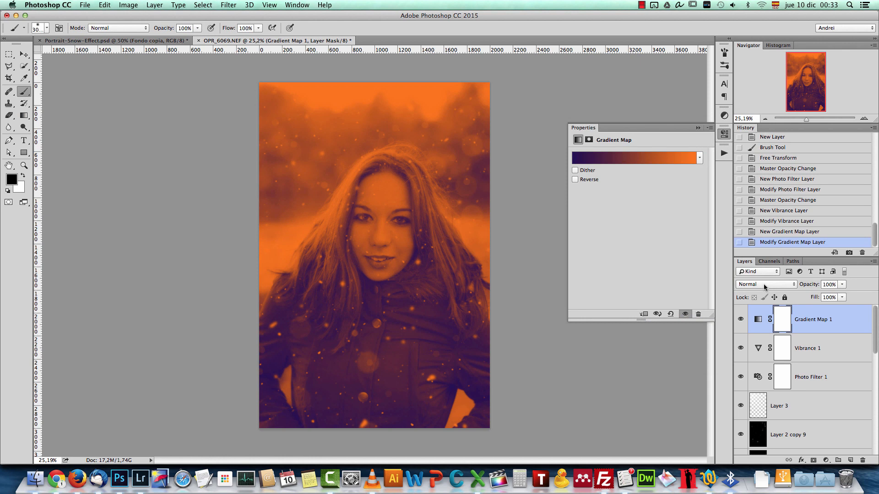
pyautogui.click(764, 284)
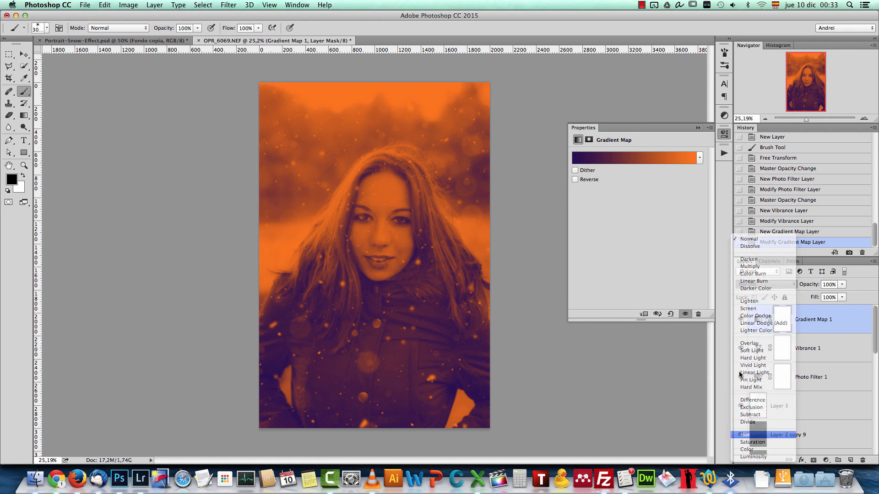
pyautogui.click(744, 434)
pyautogui.write('1')
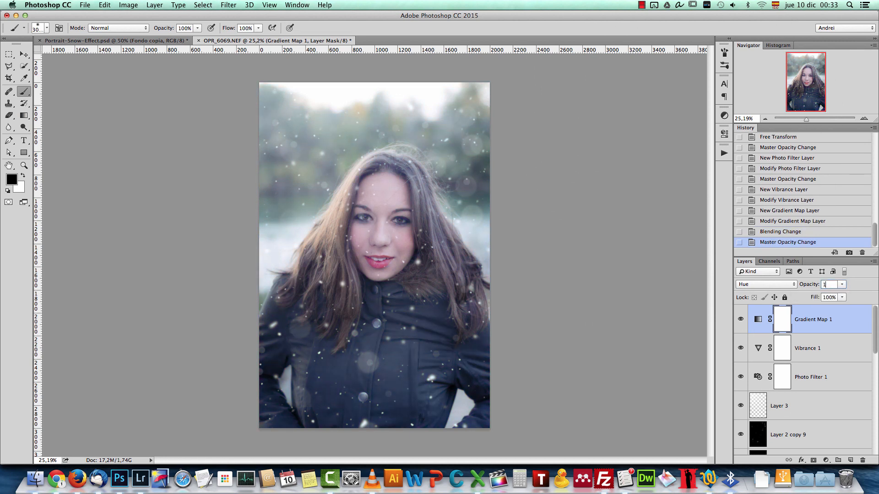
pyautogui.write('0')
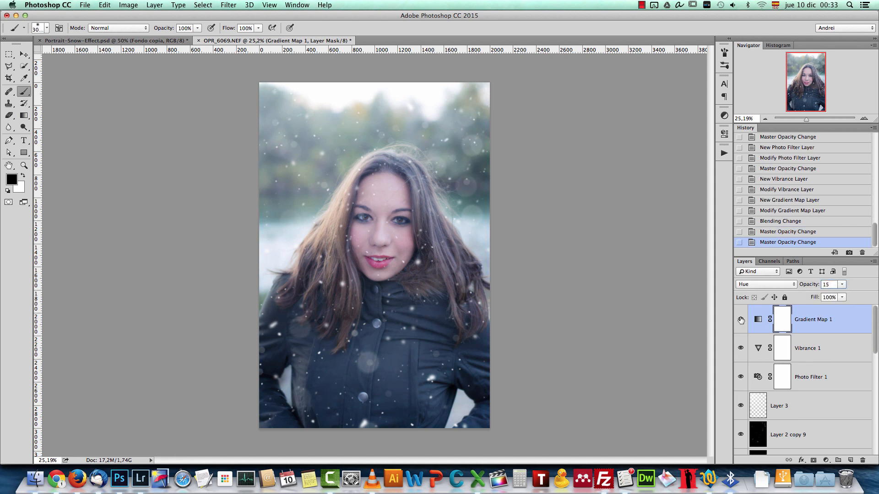
pyautogui.moveTo(742, 320)
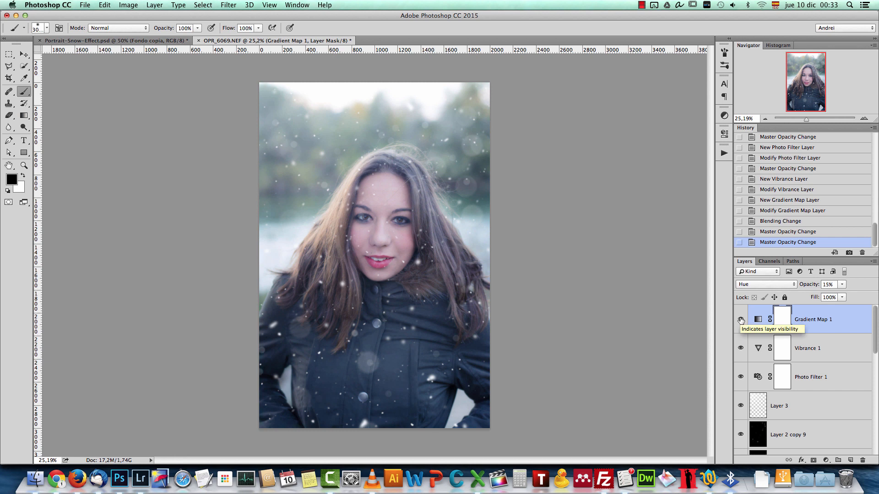
pyautogui.scroll(-3)
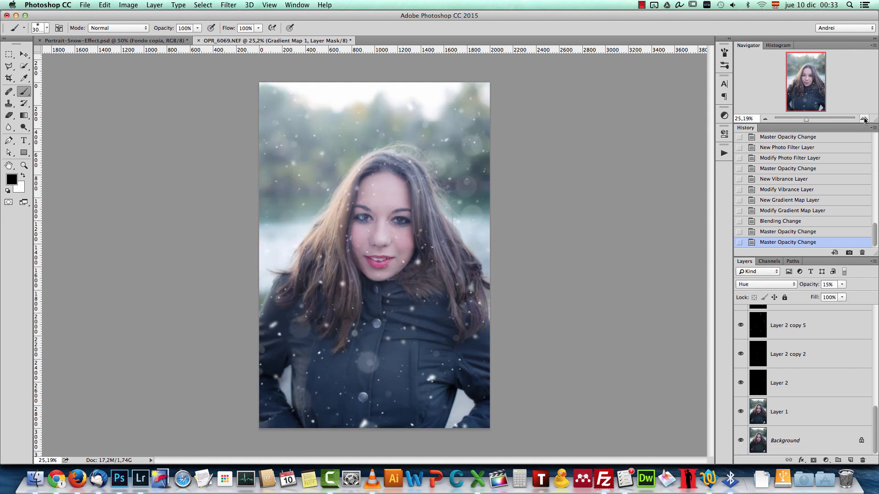
pyautogui.click(865, 118)
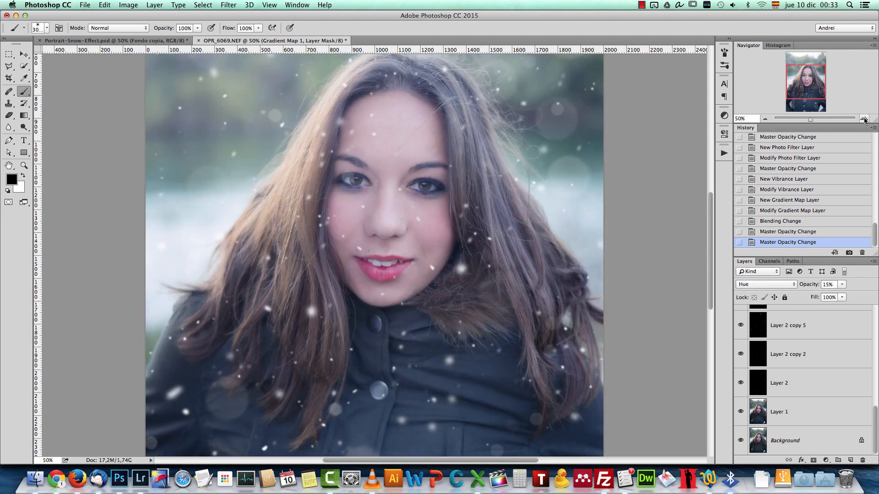
pyautogui.moveTo(864, 119)
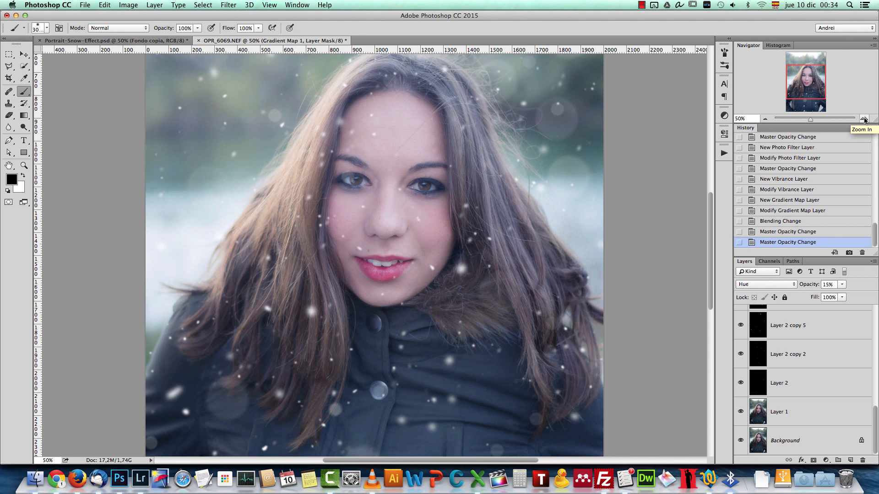
pyautogui.click(764, 118)
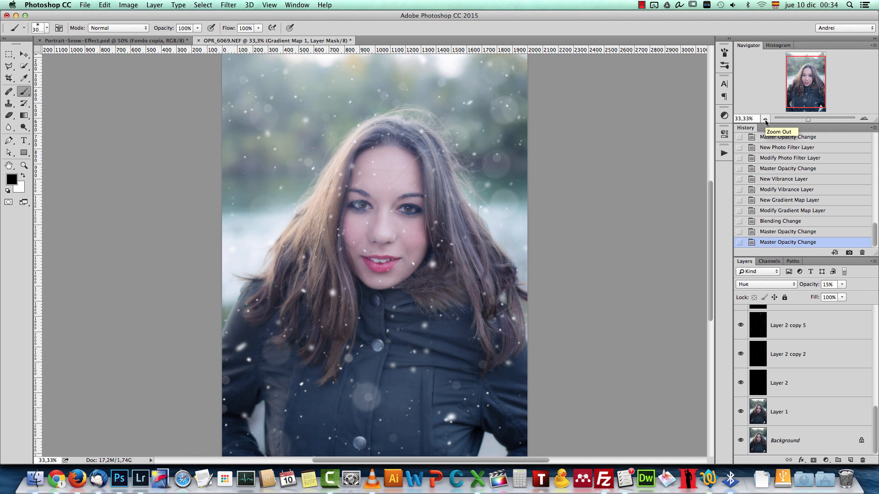